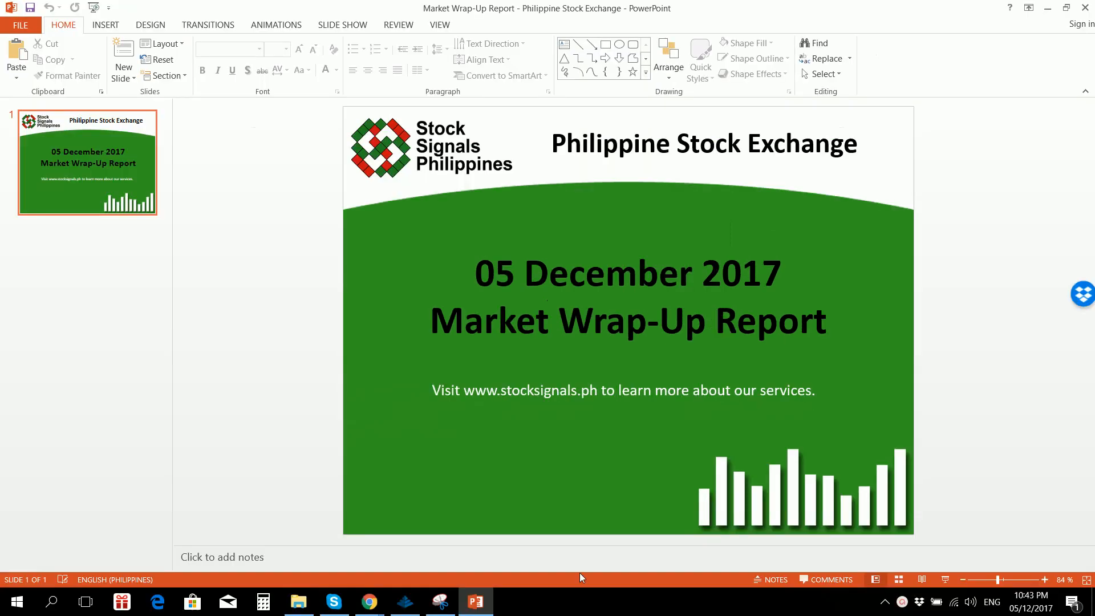
Switch from the slide to the Timson Trade dashboard showing the PSE market snapshot
{"action": "left_click", "coordinate": [404, 602]}
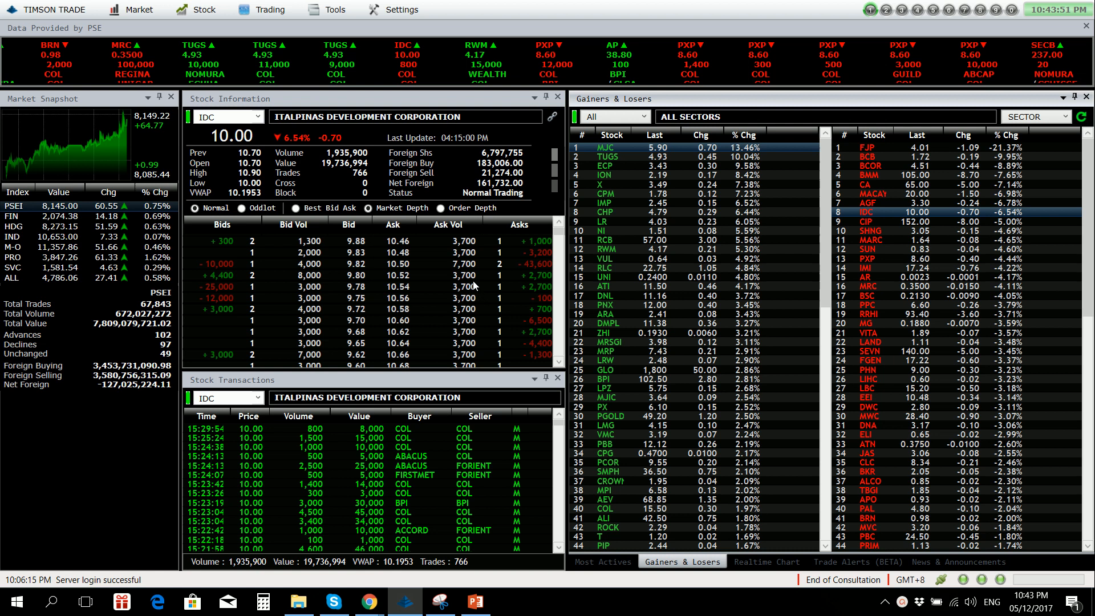
{"action": "mouse_move", "coordinate": [473, 285]}
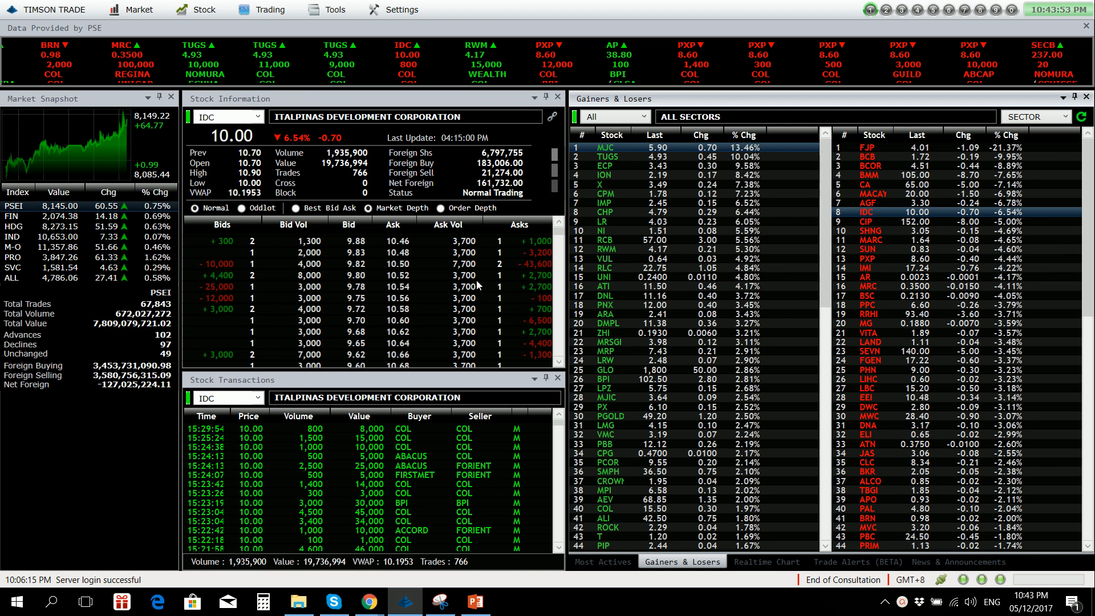
{"action": "mouse_move", "coordinate": [474, 289]}
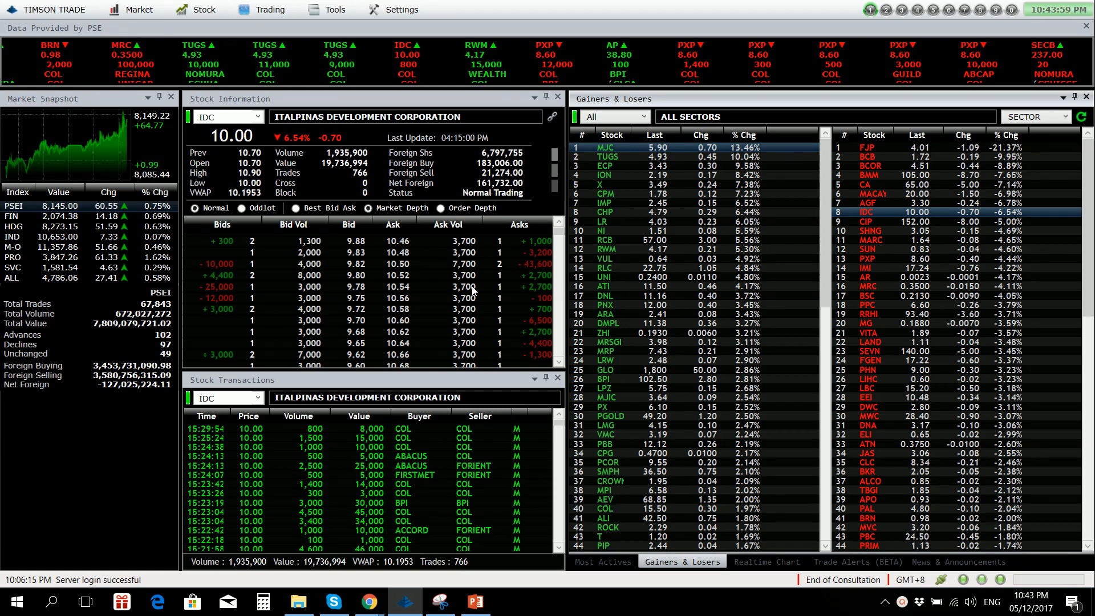
{"action": "mouse_move", "coordinate": [472, 288]}
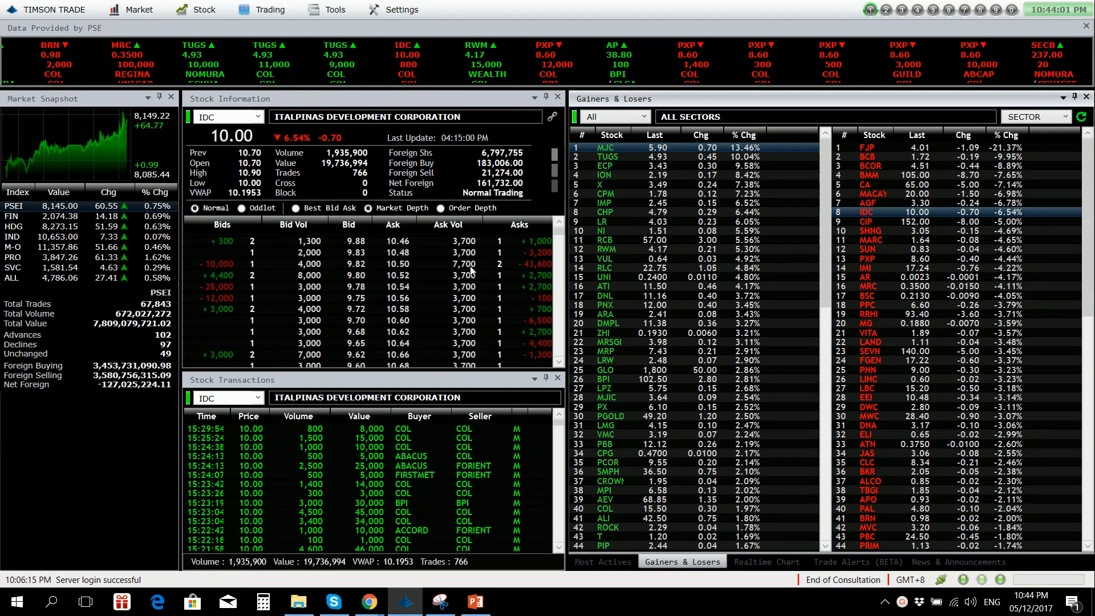
{"action": "mouse_move", "coordinate": [162, 285]}
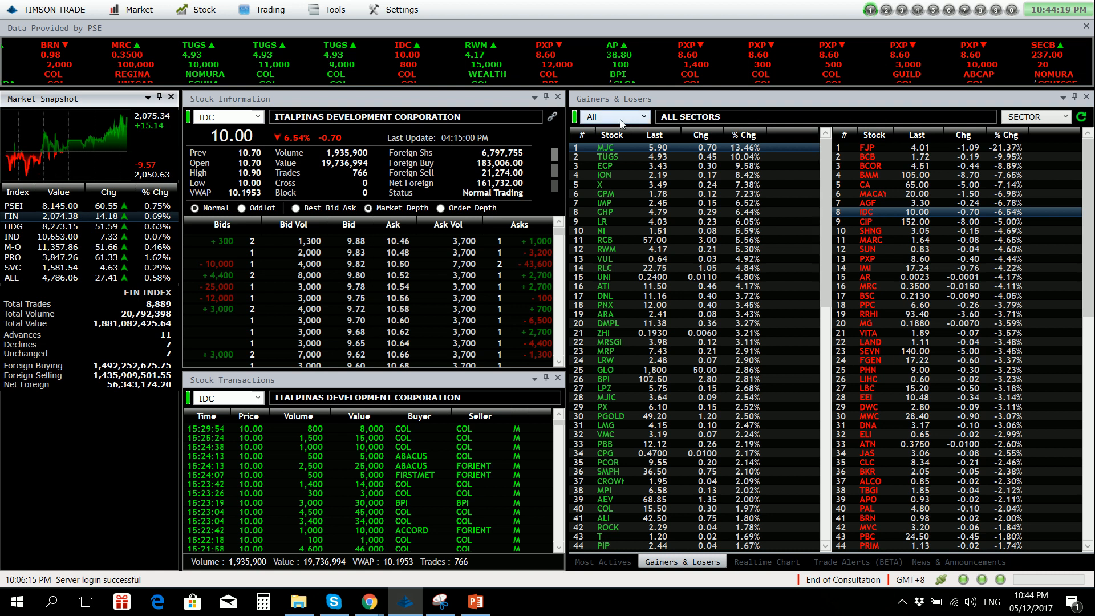
Filter gainers and losers to the Property sector and check ARA, CPG and SMPH quotes
{"action": "left_click", "coordinate": [613, 116]}
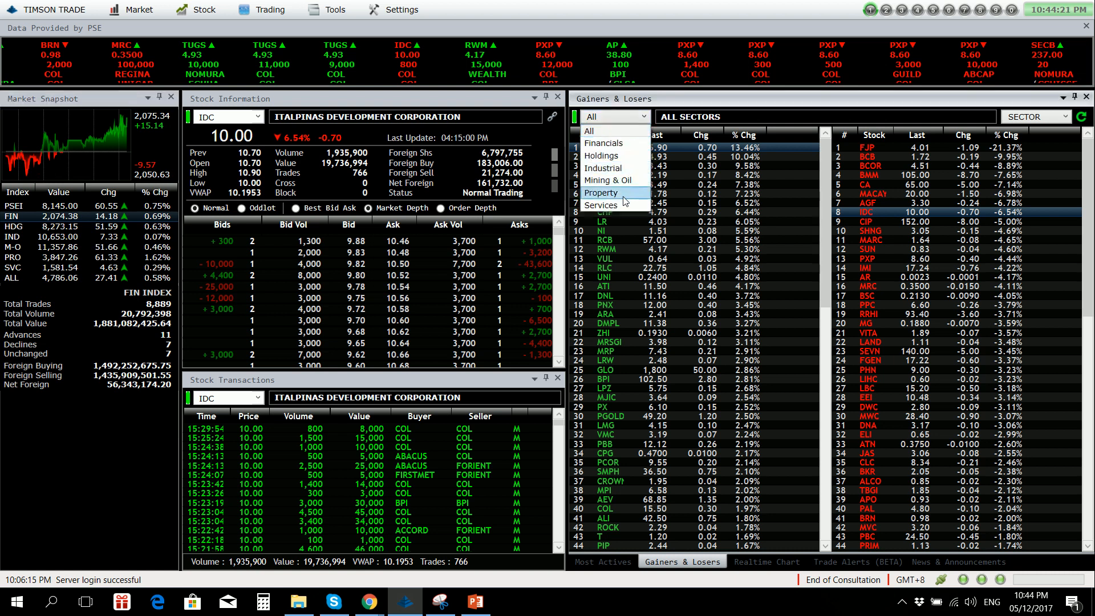
{"action": "left_click", "coordinate": [601, 193]}
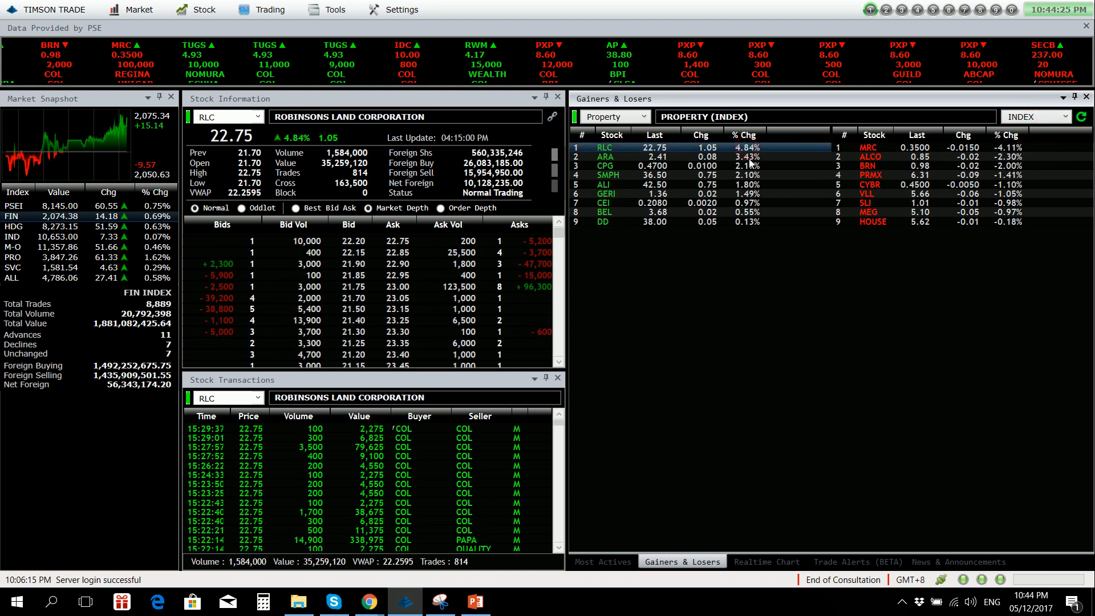
{"action": "left_click", "coordinate": [604, 156]}
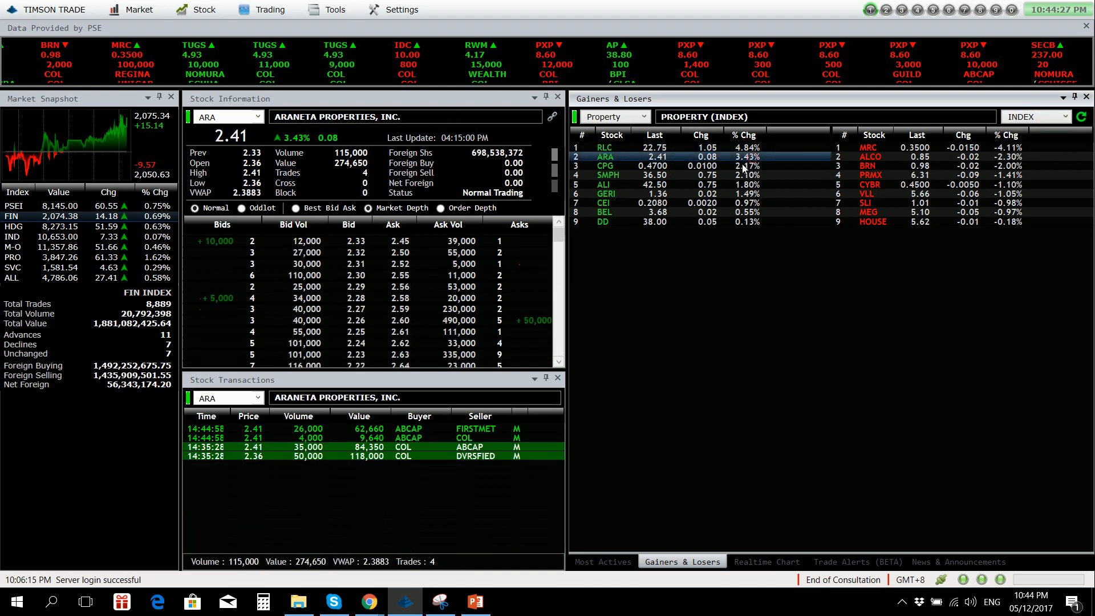
{"action": "left_click", "coordinate": [604, 166]}
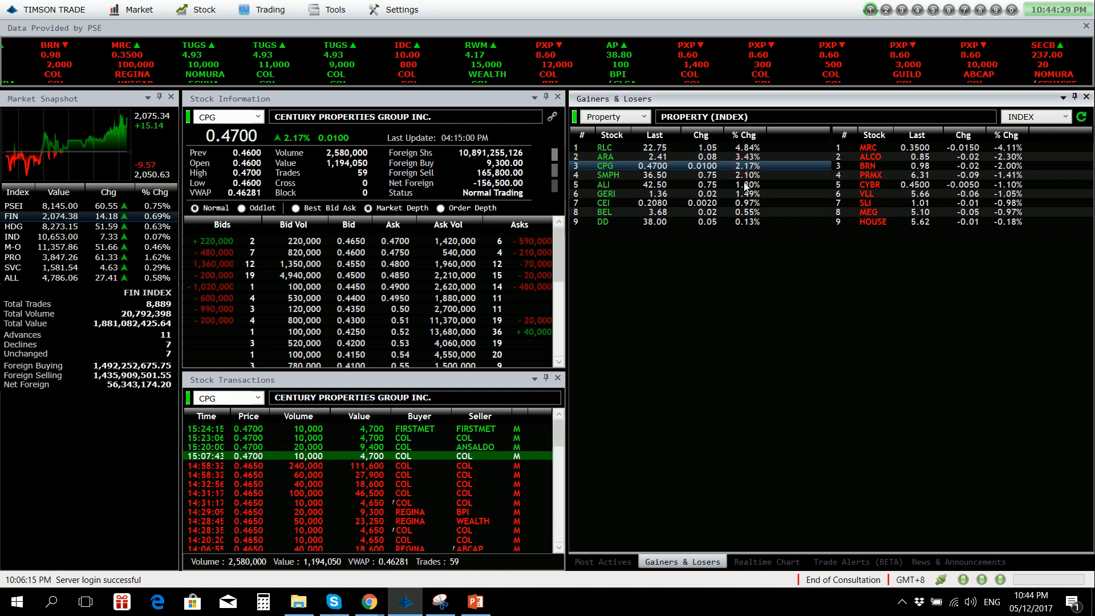
{"action": "left_click", "coordinate": [608, 175]}
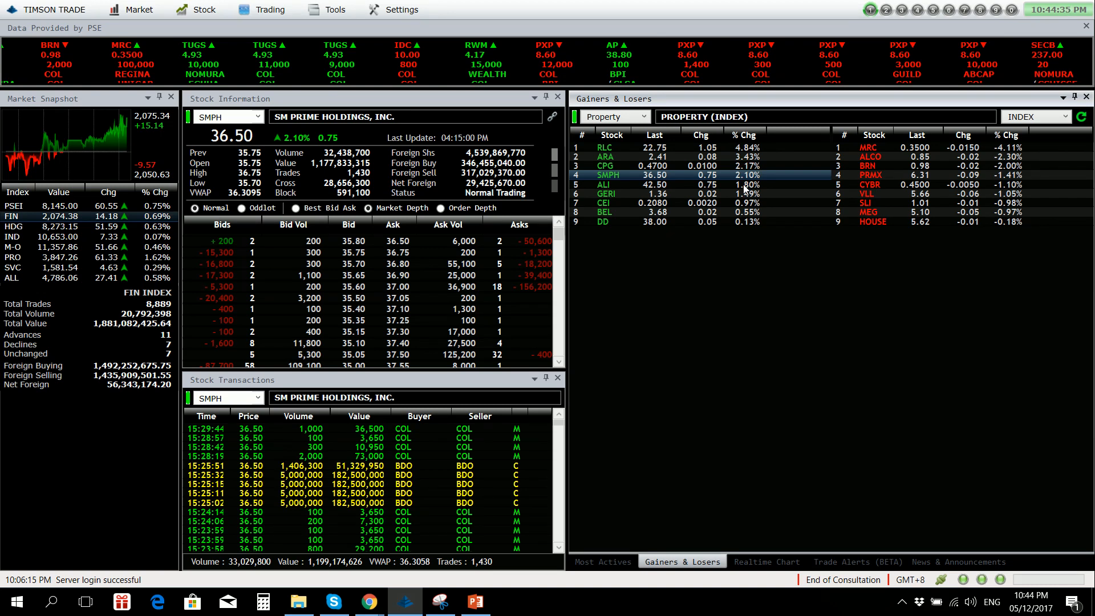
{"action": "mouse_move", "coordinate": [741, 188]}
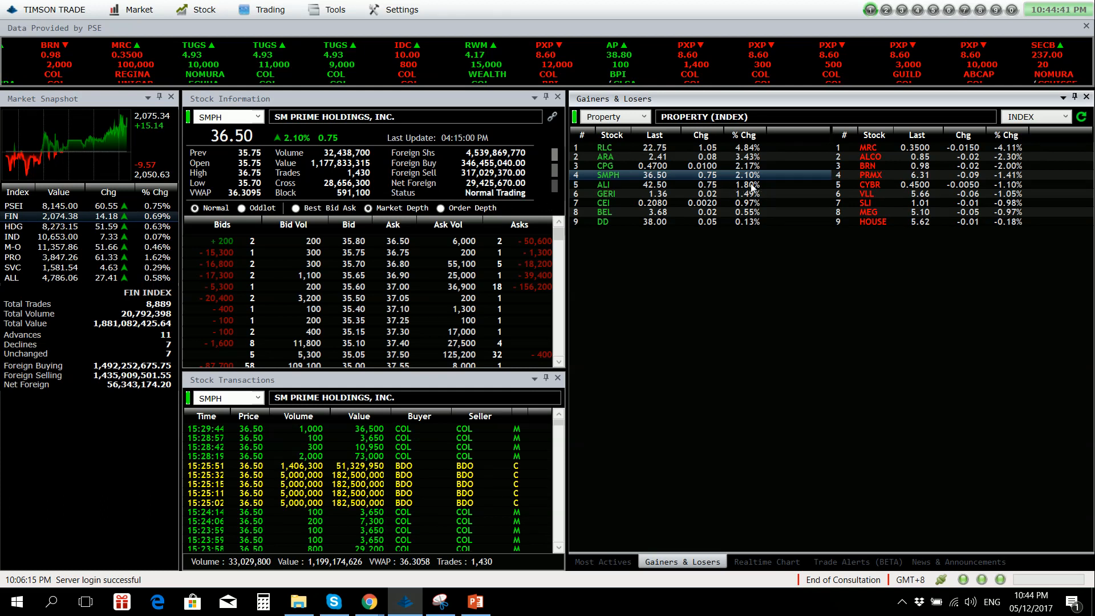
Review quotes for property gainers ALI, GERI, CEI, BEL, DD and top loser MRC
{"action": "left_click", "coordinate": [603, 185]}
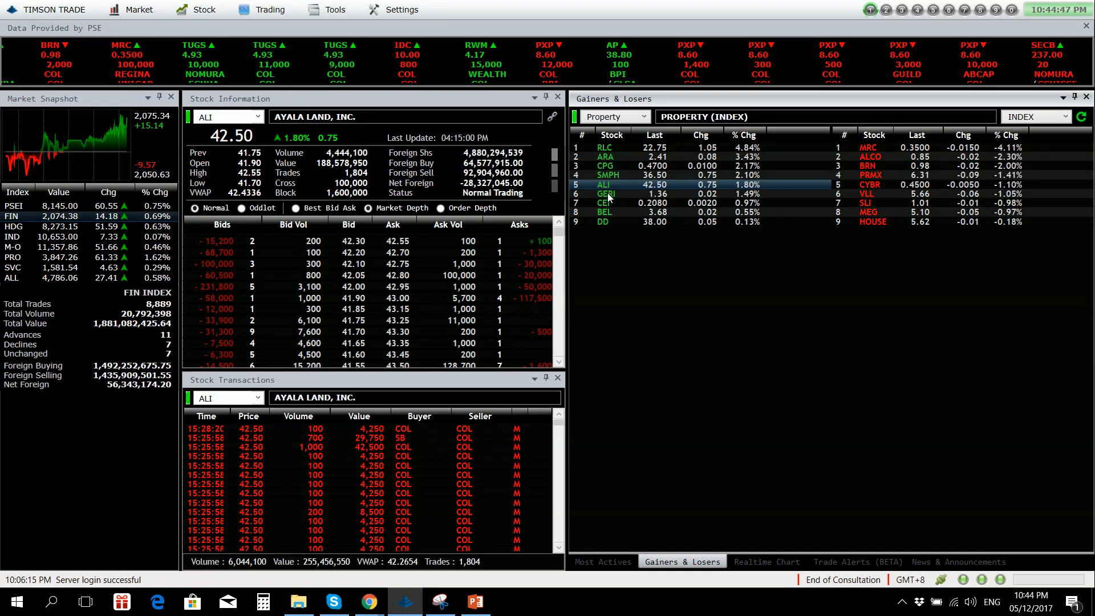
{"action": "left_click", "coordinate": [606, 193]}
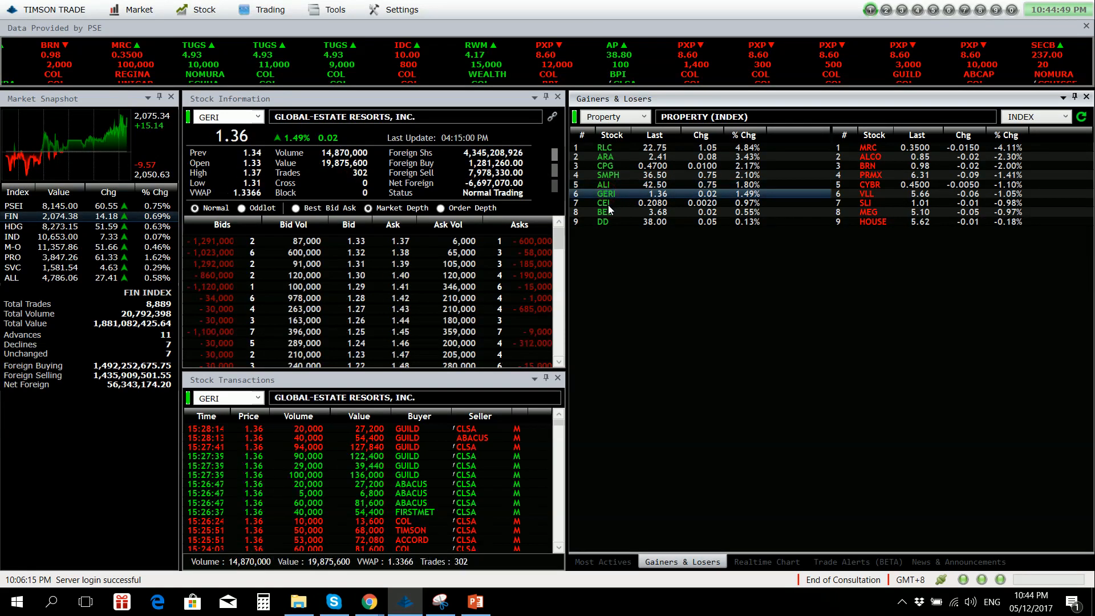
{"action": "left_click", "coordinate": [604, 204]}
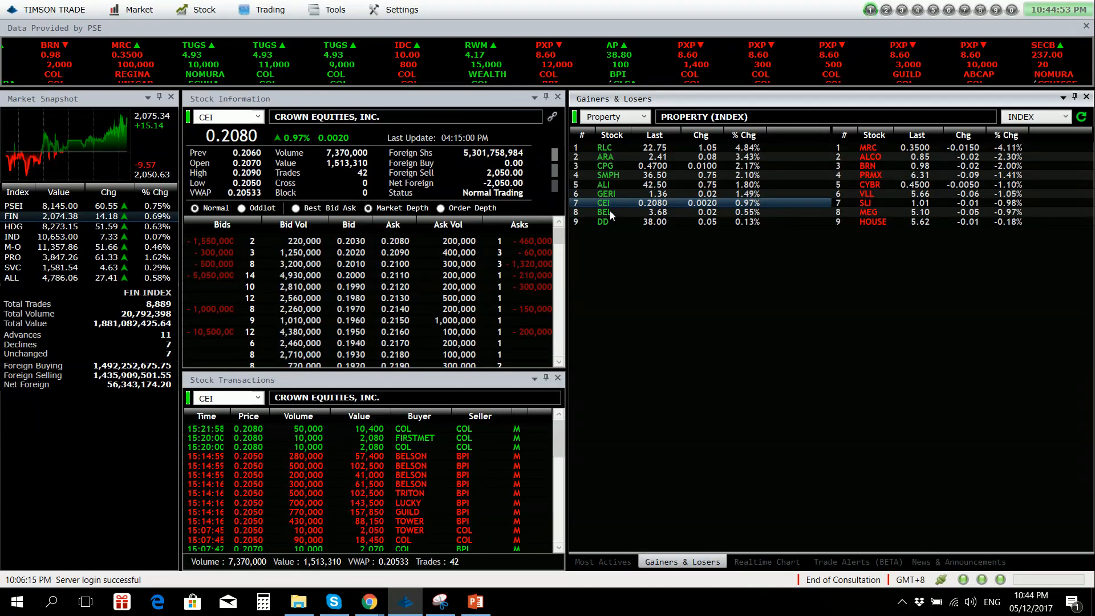
{"action": "left_click", "coordinate": [603, 212]}
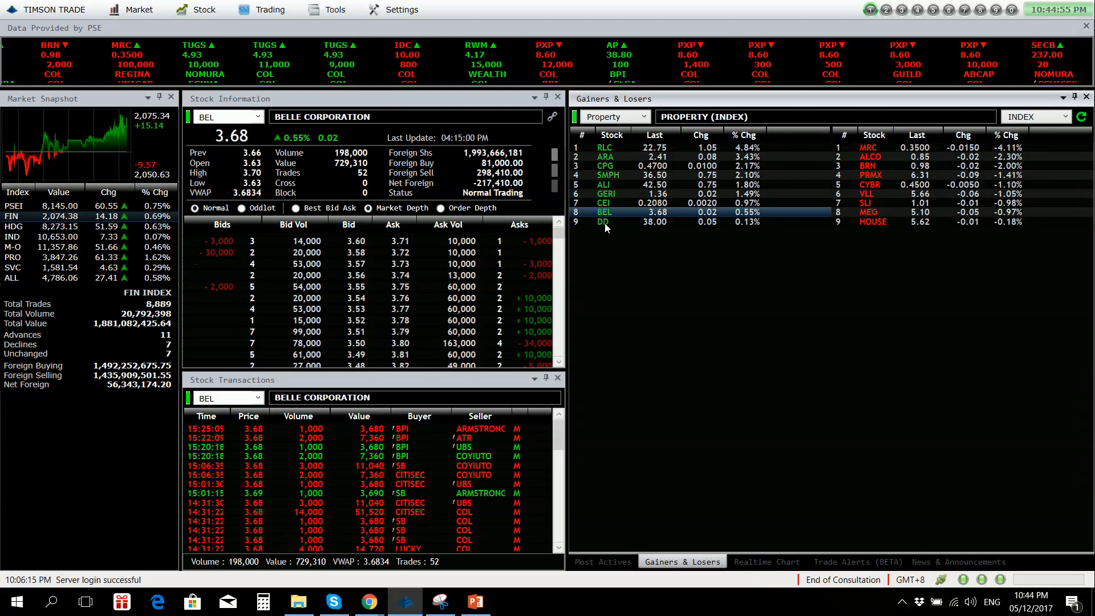
{"action": "left_click", "coordinate": [603, 221]}
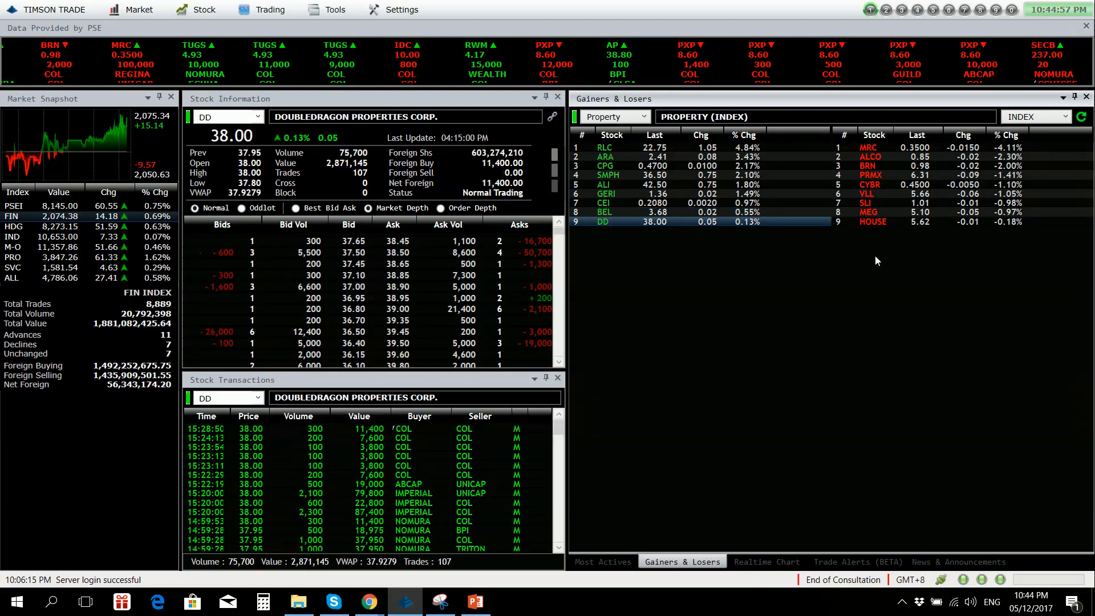
{"action": "left_click", "coordinate": [870, 148]}
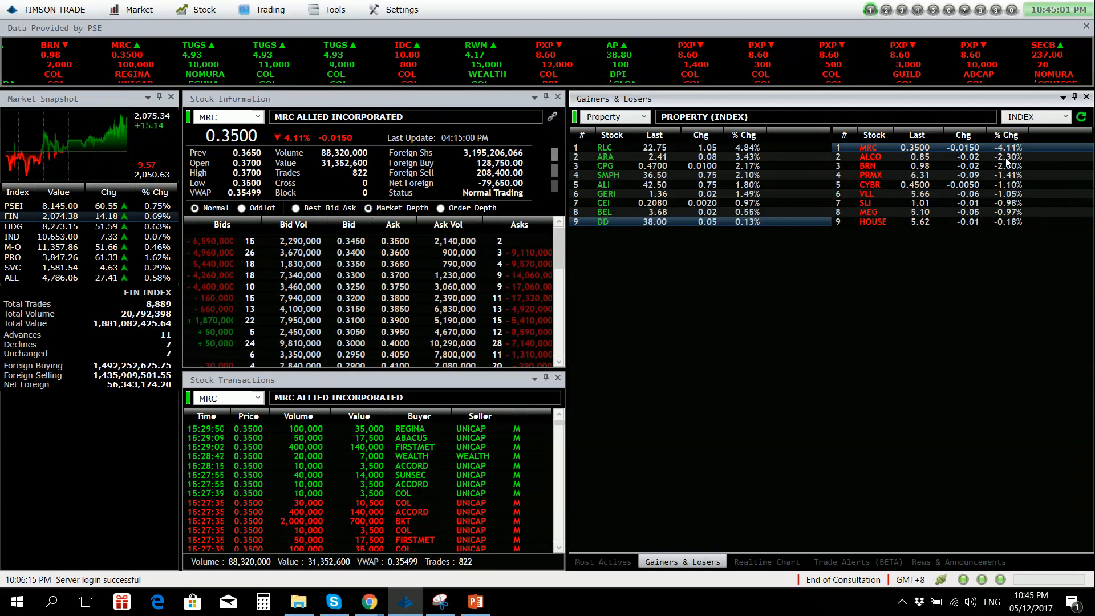
Check quotes and trades for Property losers ALCO, BRN, PRMX, CYBR and VLL
{"action": "left_click", "coordinate": [871, 156]}
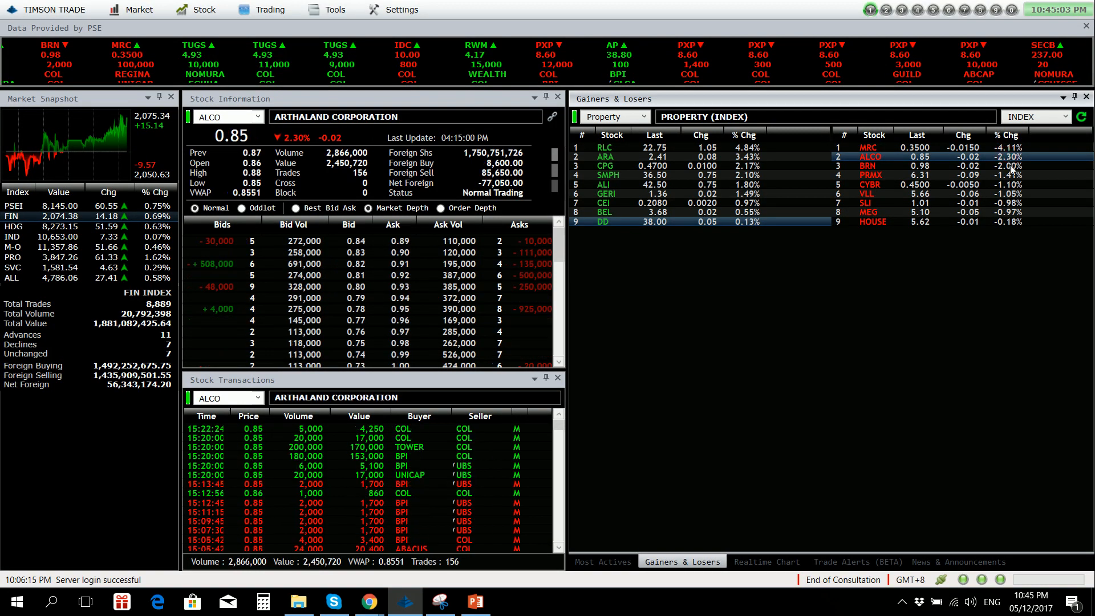
{"action": "left_click", "coordinate": [867, 165]}
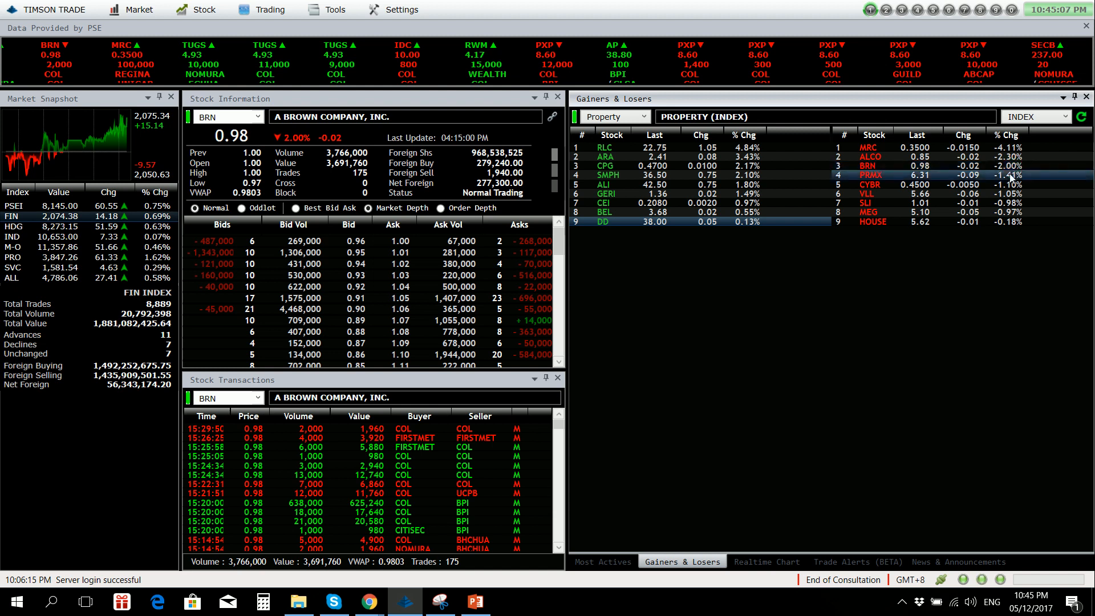
{"action": "left_click", "coordinate": [871, 175]}
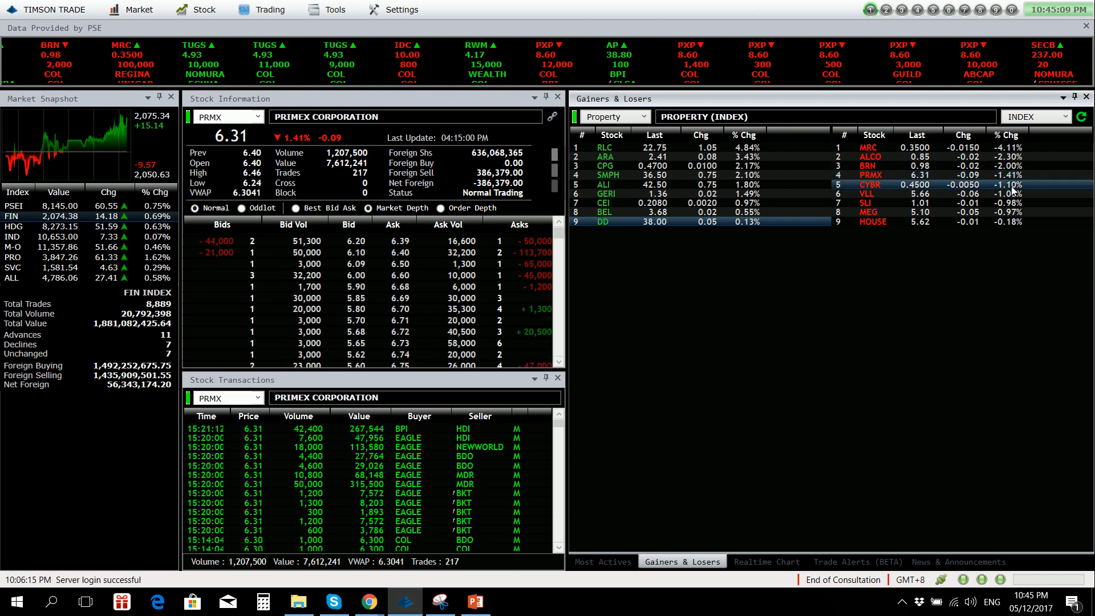
{"action": "left_click", "coordinate": [870, 184]}
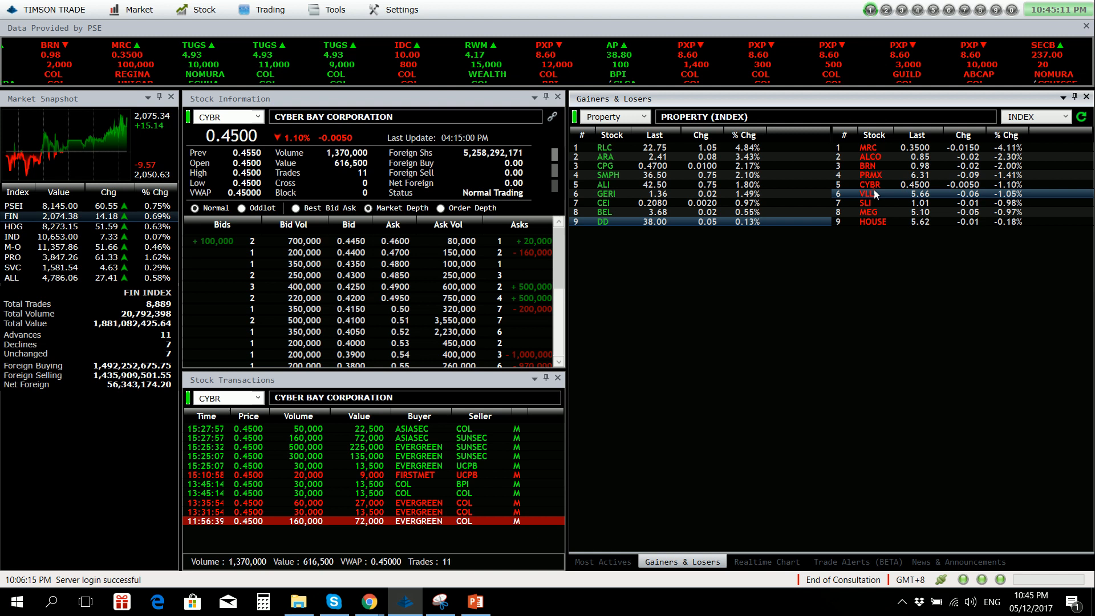
{"action": "left_click", "coordinate": [867, 194]}
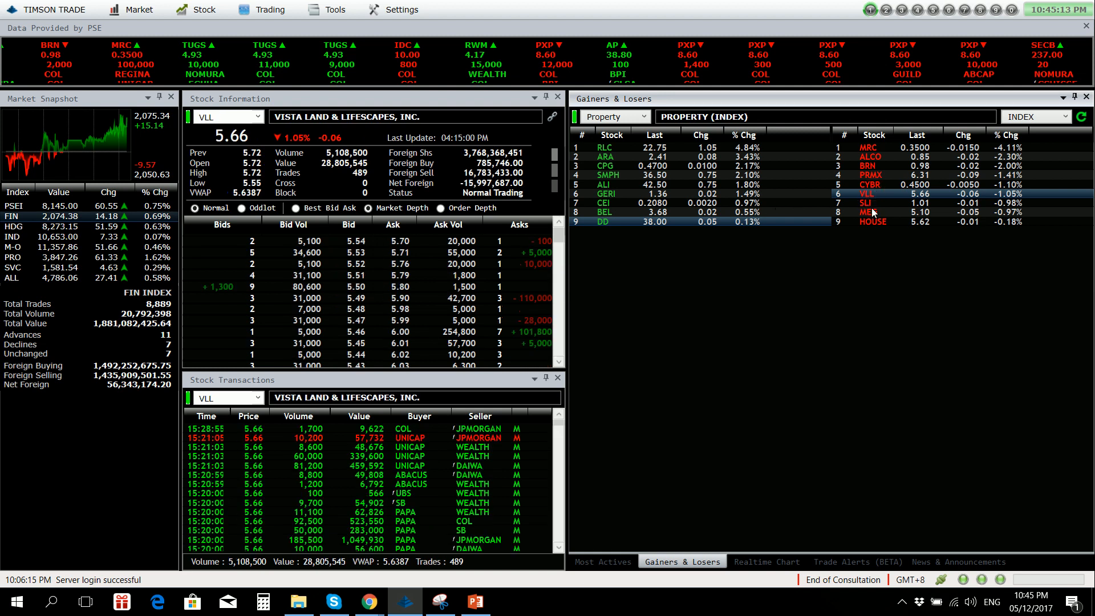
Show SLI, Megaworld and 8990 Holdings quotes, then reopen the sector list
{"action": "left_click", "coordinate": [866, 203]}
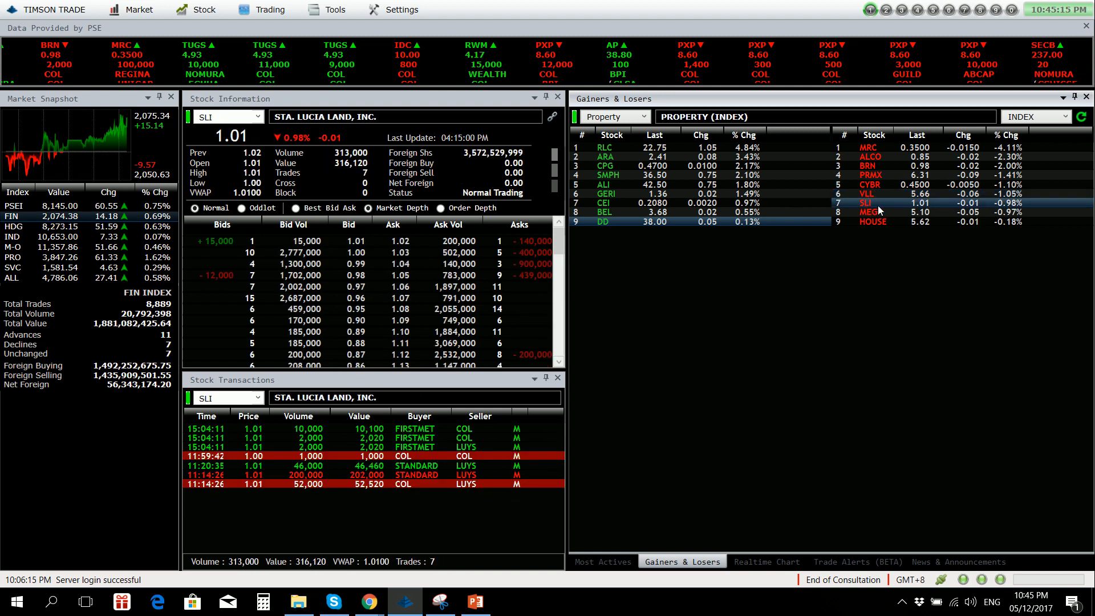
{"action": "left_click", "coordinate": [872, 212]}
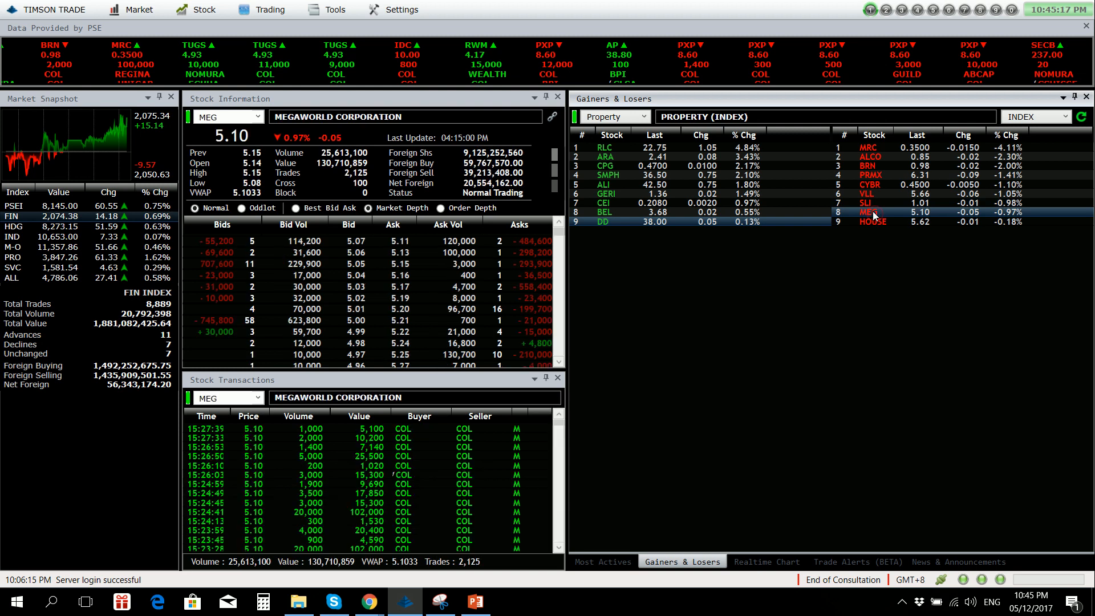
{"action": "left_click", "coordinate": [873, 221]}
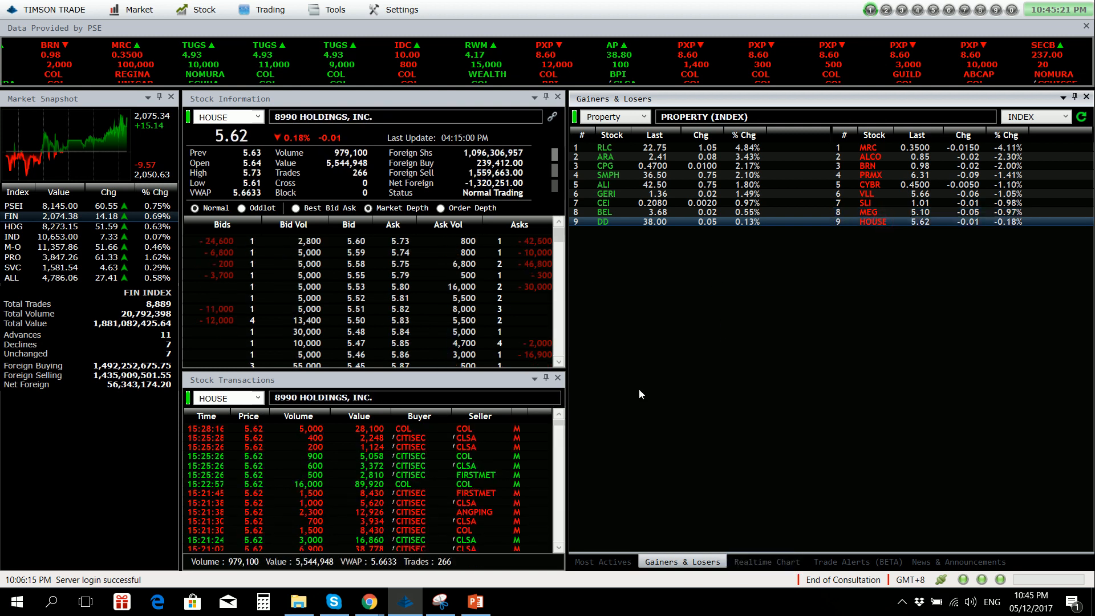
{"action": "left_click", "coordinate": [614, 117]}
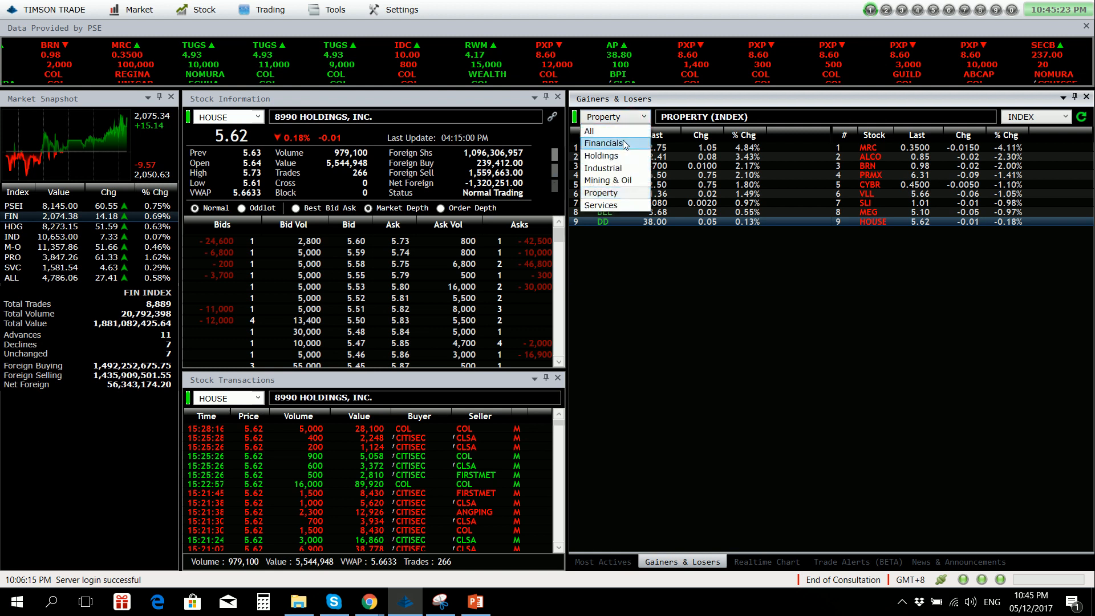
Switch to Financials and review gainers BPI, East West, BDO and PNB quotes
{"action": "left_click", "coordinate": [604, 144]}
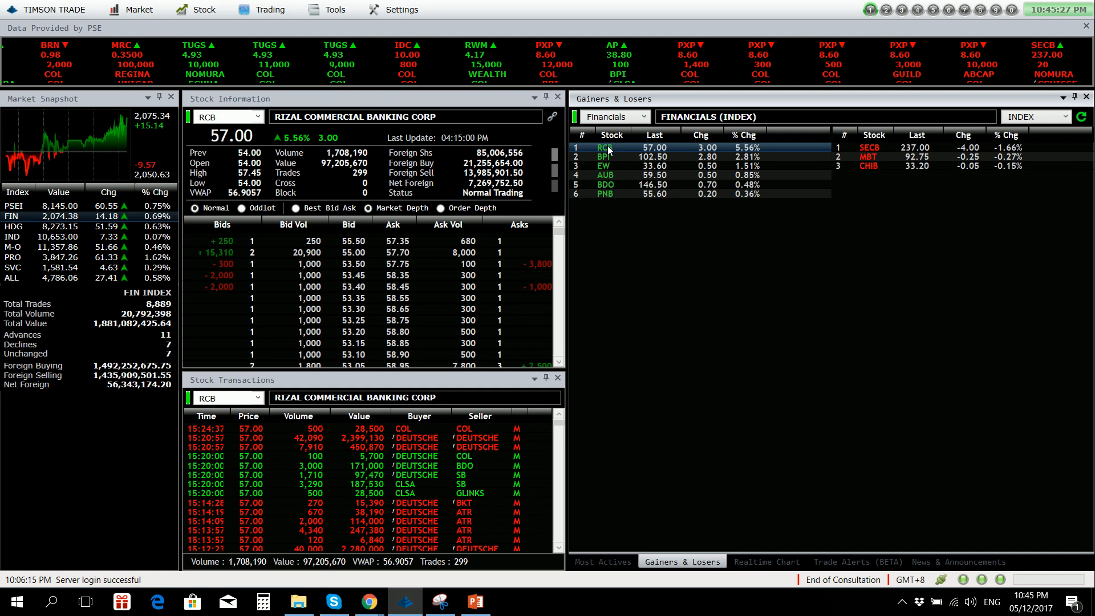
{"action": "left_click", "coordinate": [605, 157]}
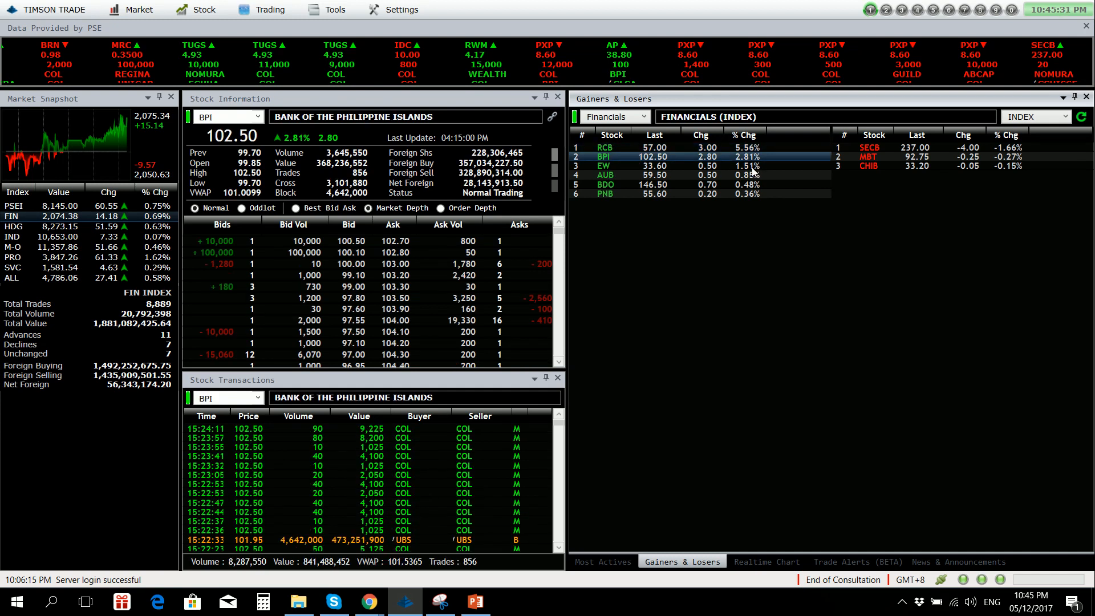
{"action": "left_click", "coordinate": [605, 164]}
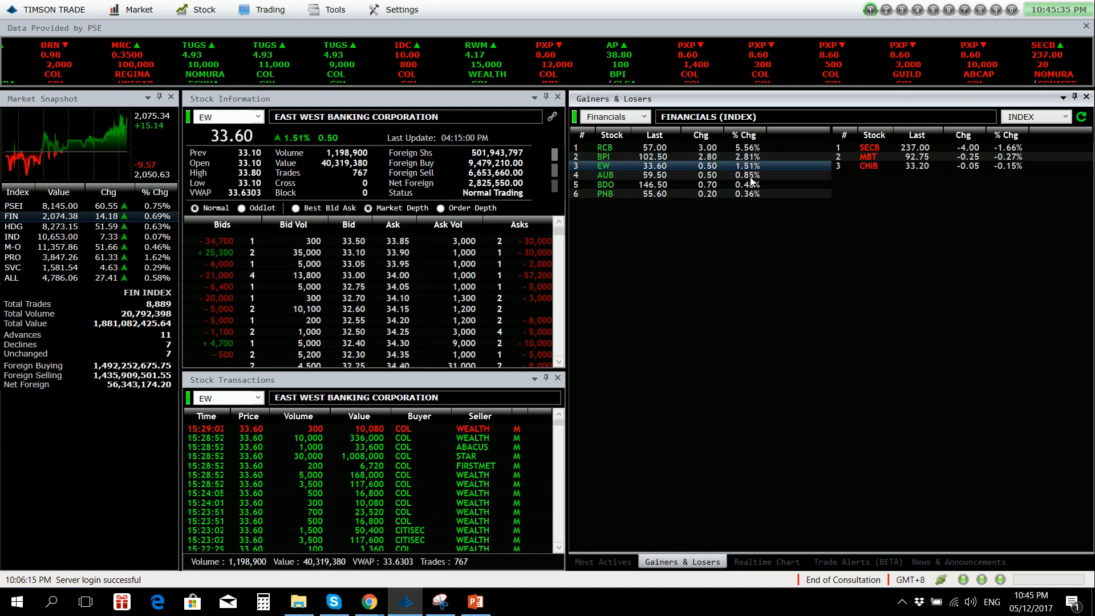
{"action": "left_click", "coordinate": [605, 174]}
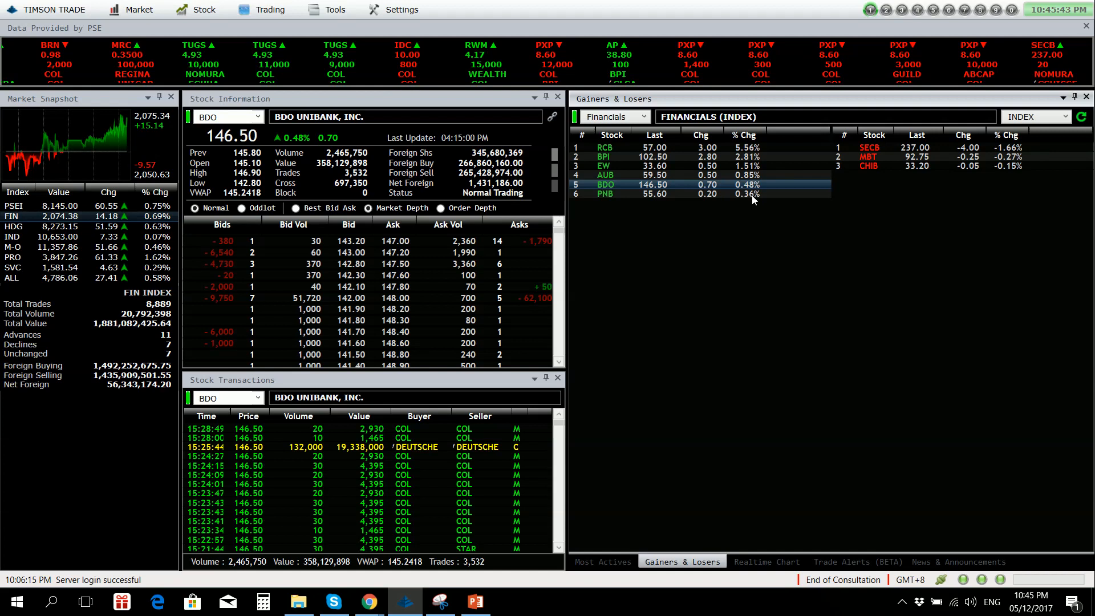
{"action": "left_click", "coordinate": [606, 194]}
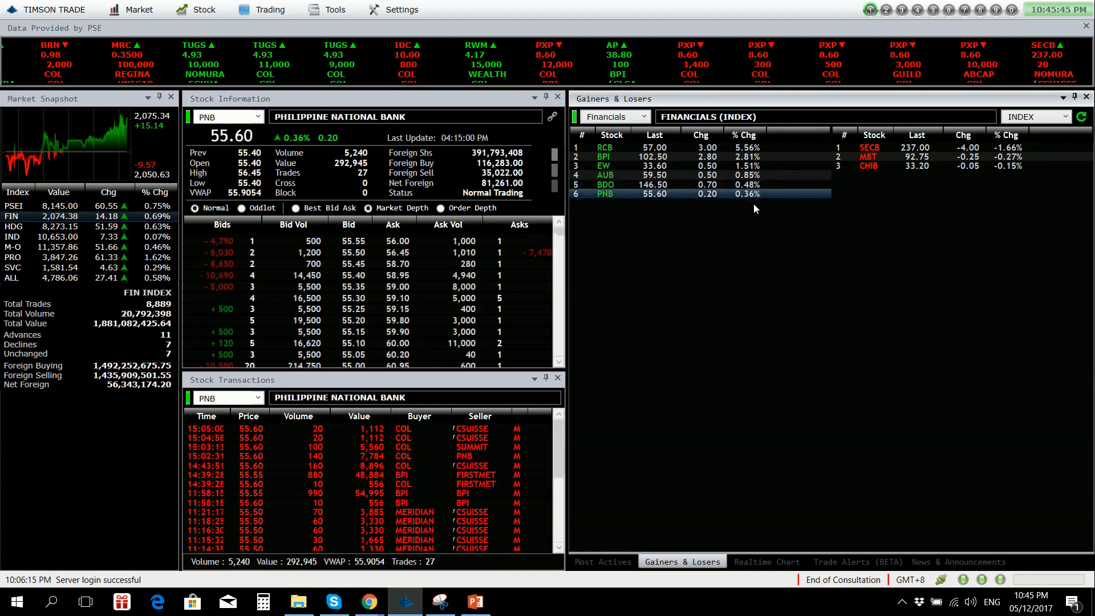
Review losers Security Bank, Metrobank and China Bank, then go to Most Actives
{"action": "left_click", "coordinate": [869, 147]}
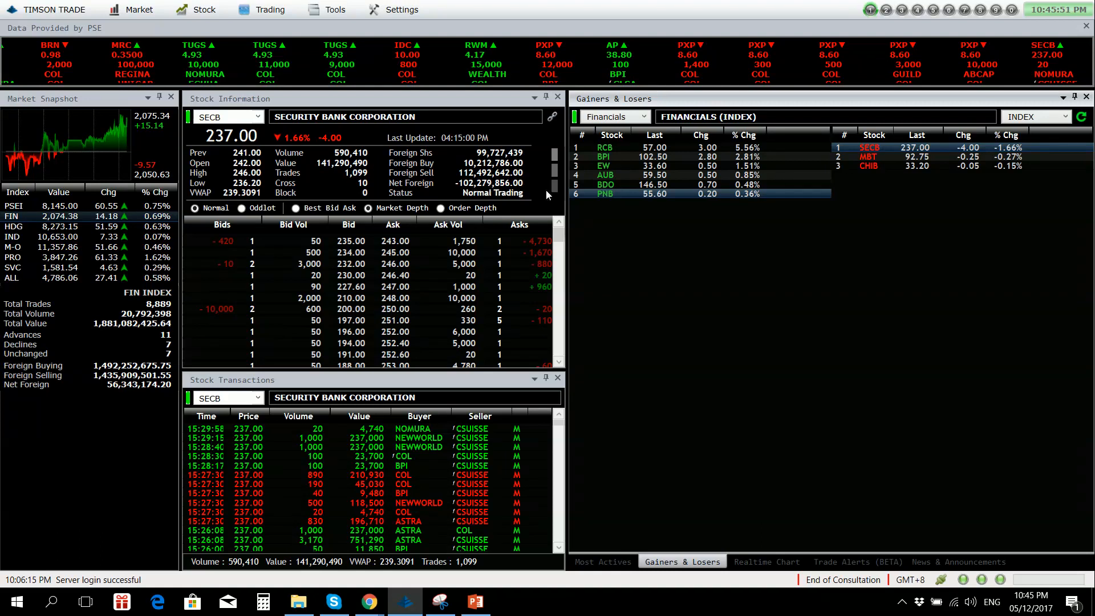
{"action": "left_click", "coordinate": [868, 156]}
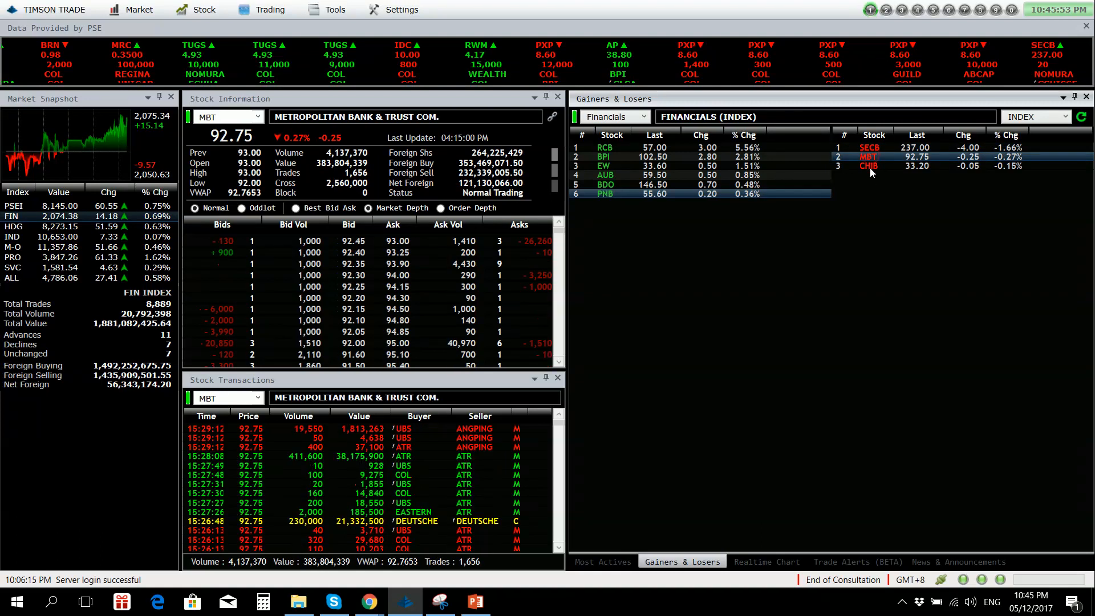
{"action": "left_click", "coordinate": [869, 167]}
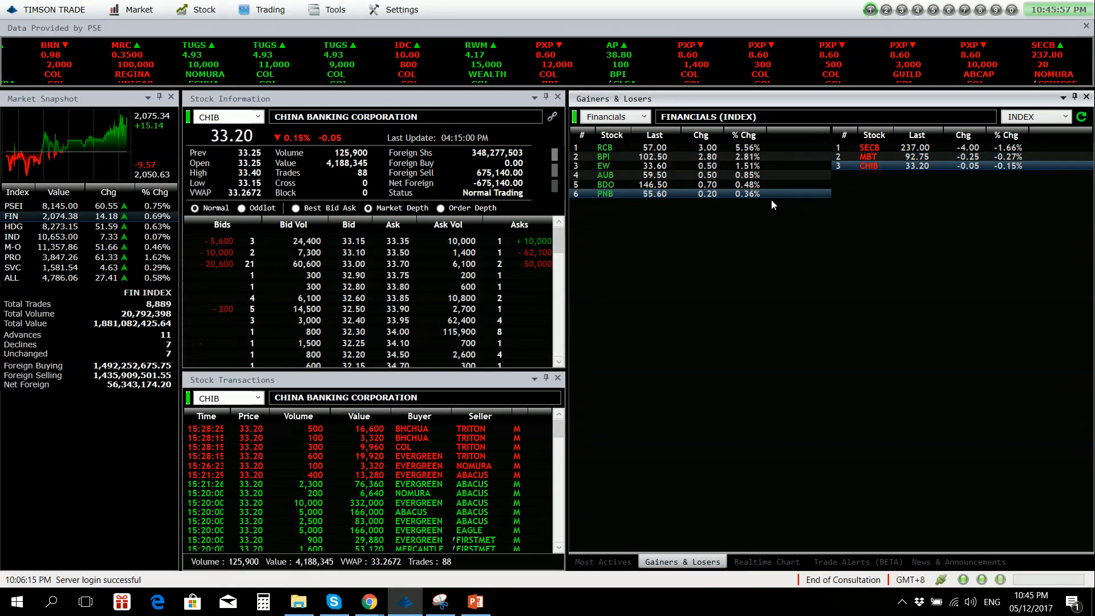
{"action": "left_click", "coordinate": [601, 561]}
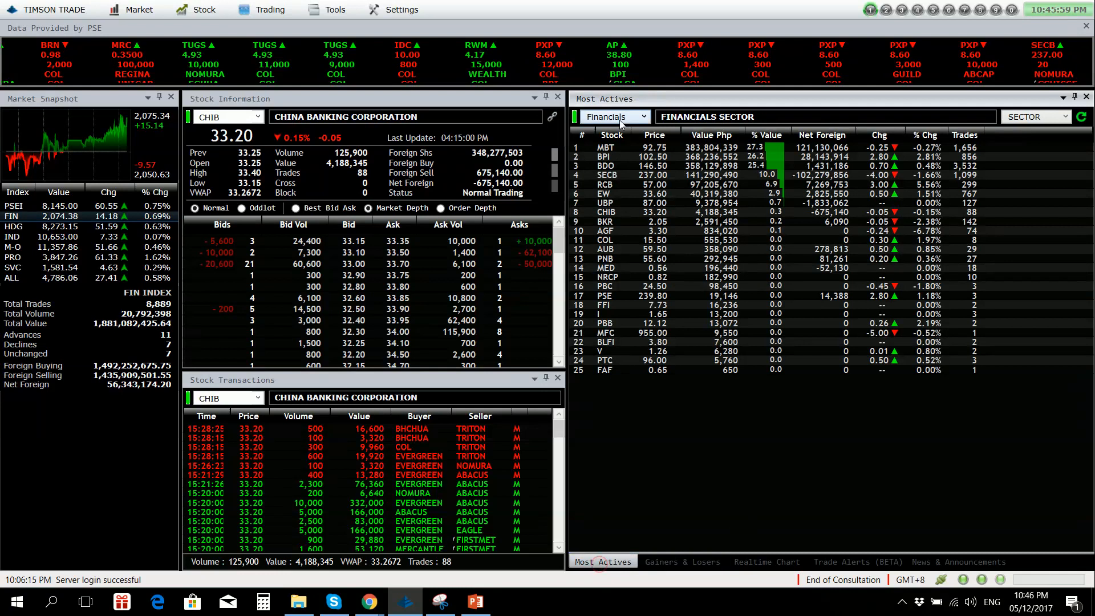
Set most actives to all sectors, check SMPH and MBT, then return to gainers and losers
{"action": "left_click", "coordinate": [642, 116]}
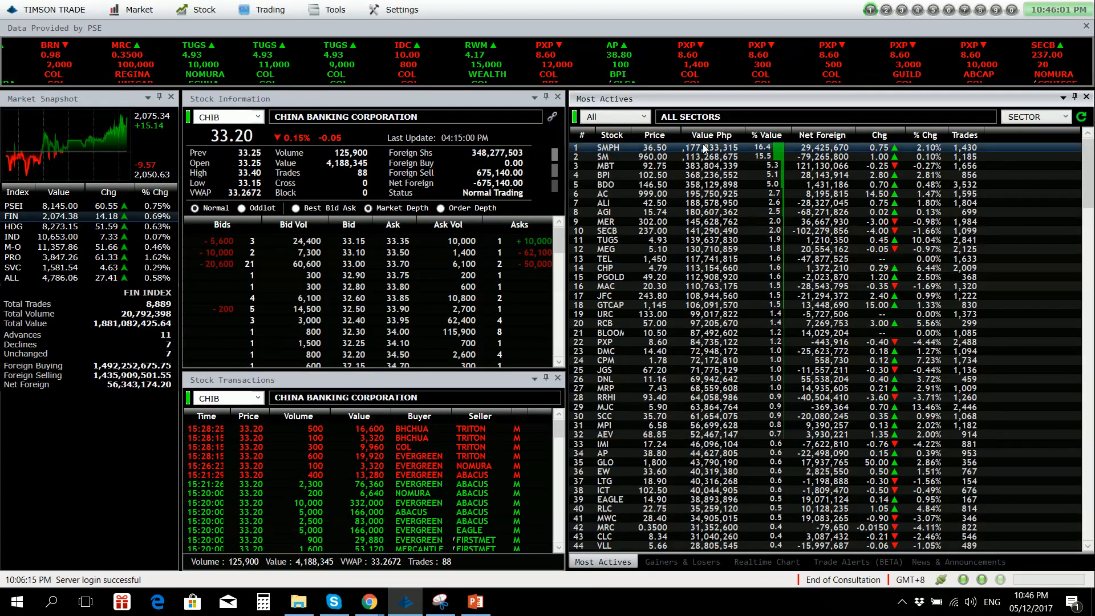
{"action": "left_click", "coordinate": [608, 147]}
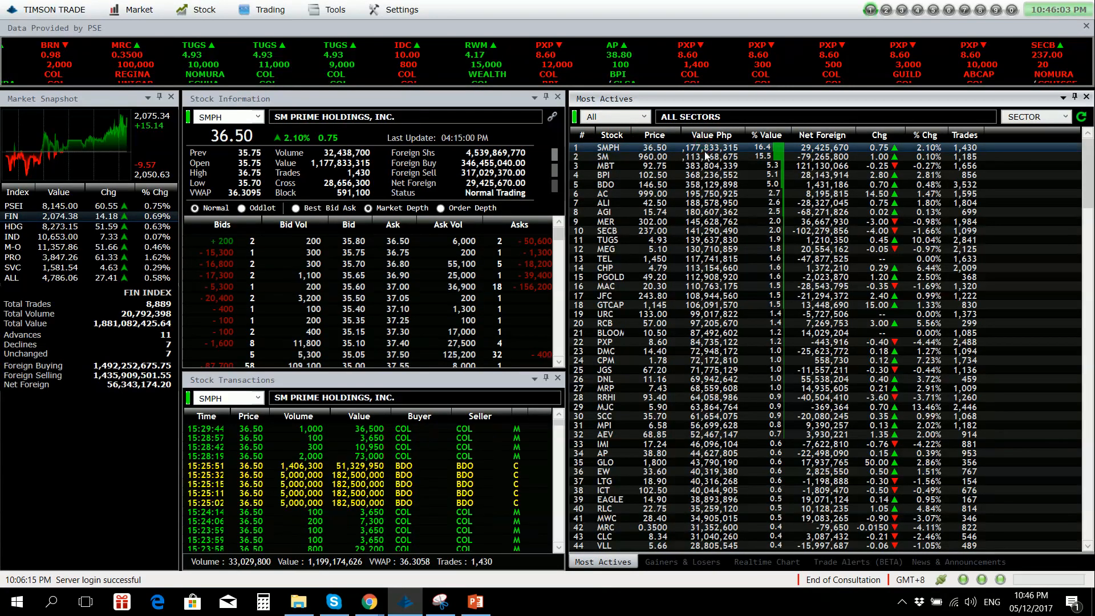
{"action": "left_click", "coordinate": [605, 157]}
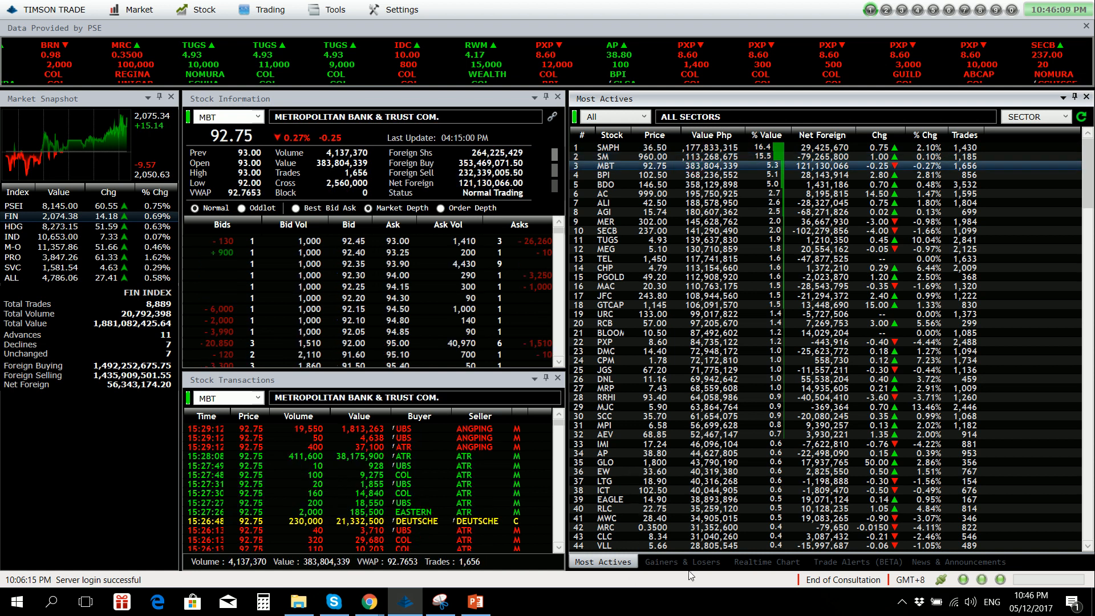
{"action": "left_click", "coordinate": [681, 562]}
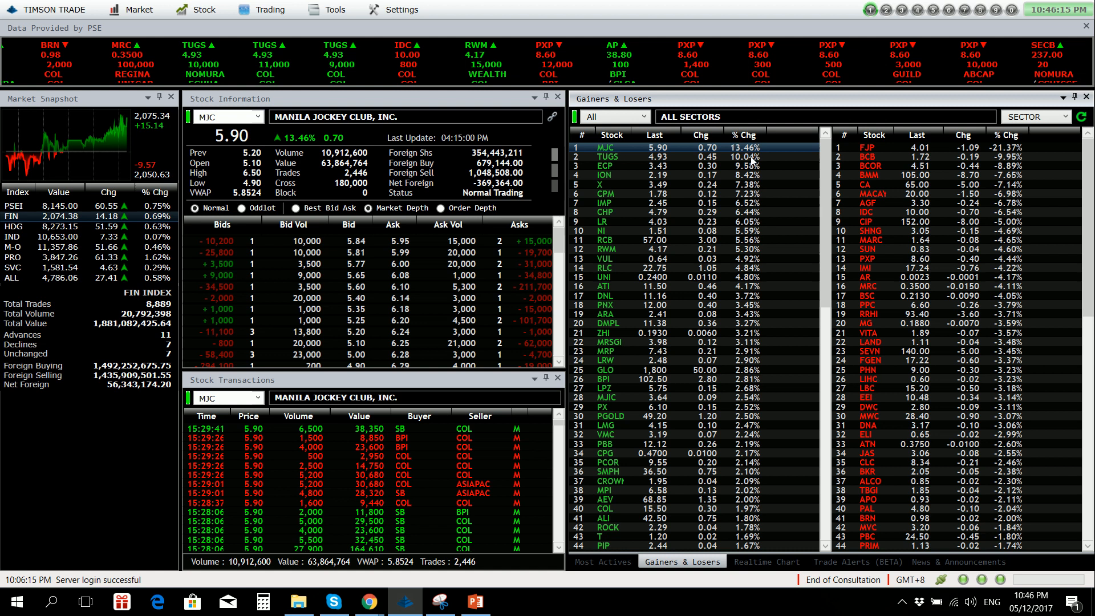
Review gainers Harbor Star, Easycall, Ionics and Xurpas, including Xurpas's price chart
{"action": "left_click", "coordinate": [606, 156]}
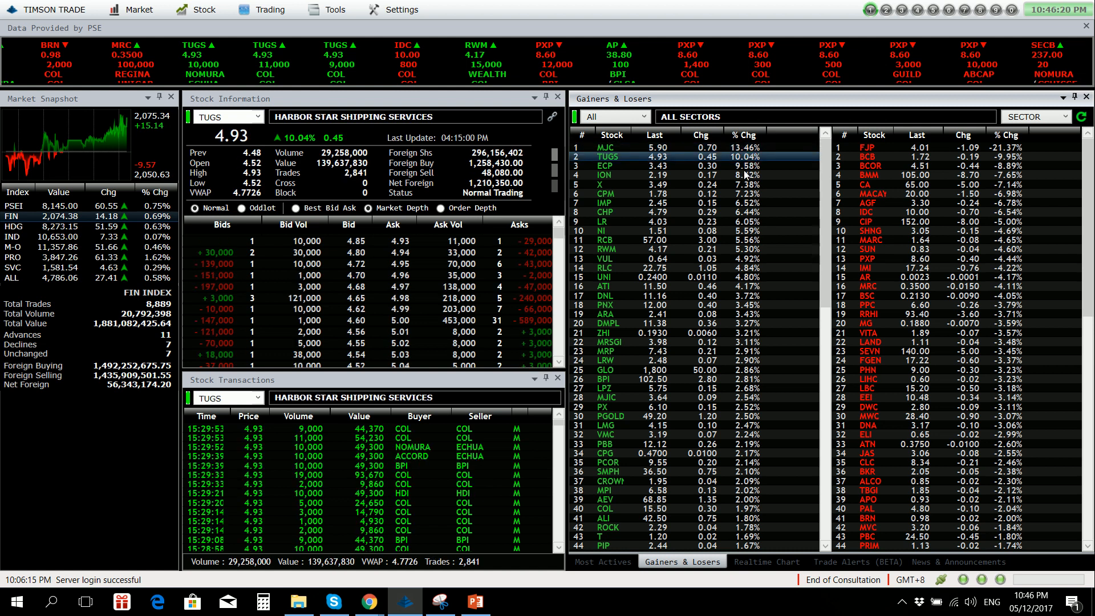
{"action": "left_click", "coordinate": [606, 166]}
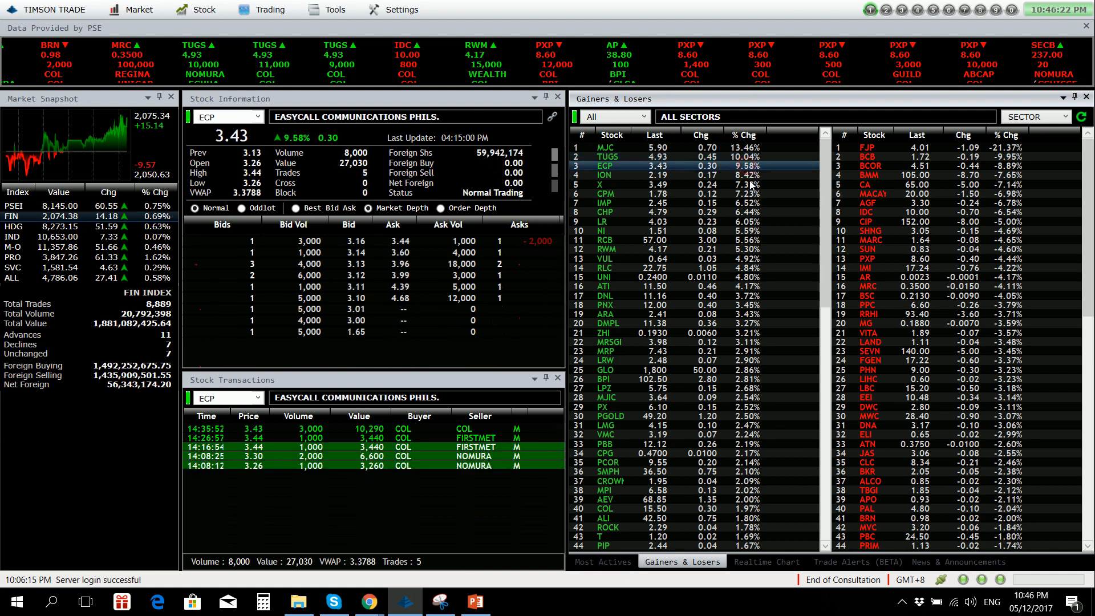
{"action": "left_click", "coordinate": [603, 175]}
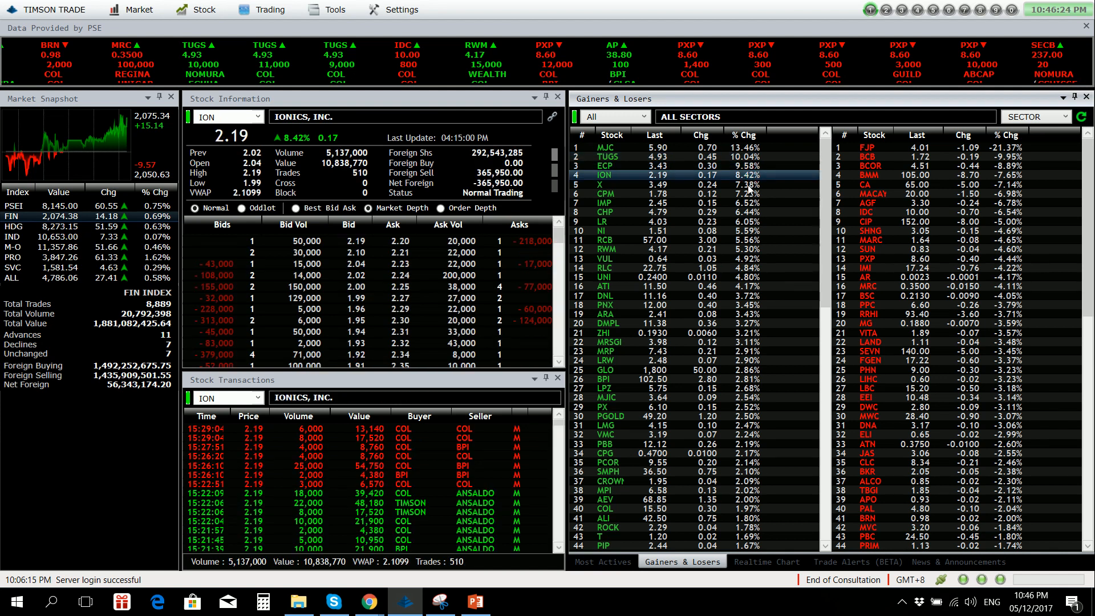
{"action": "left_click", "coordinate": [602, 184]}
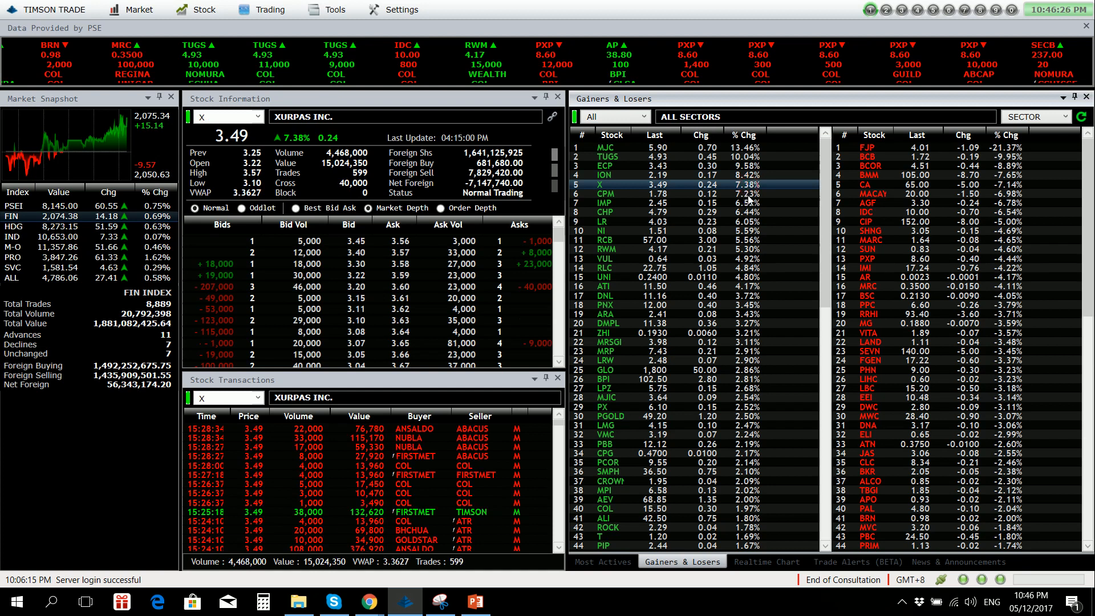
{"action": "left_click", "coordinate": [765, 562]}
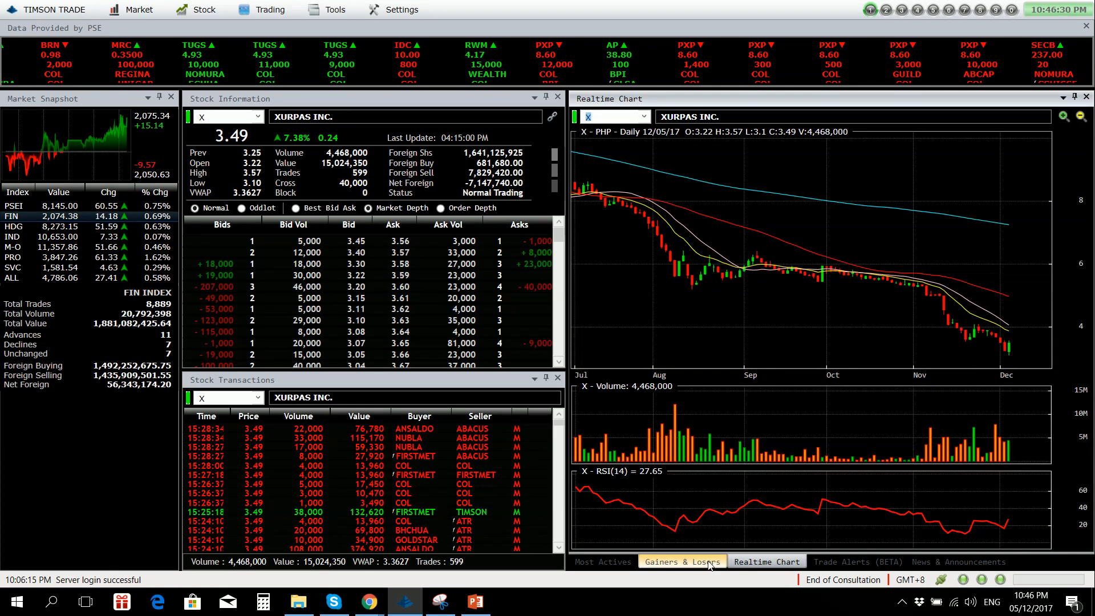
{"action": "left_click", "coordinate": [681, 561]}
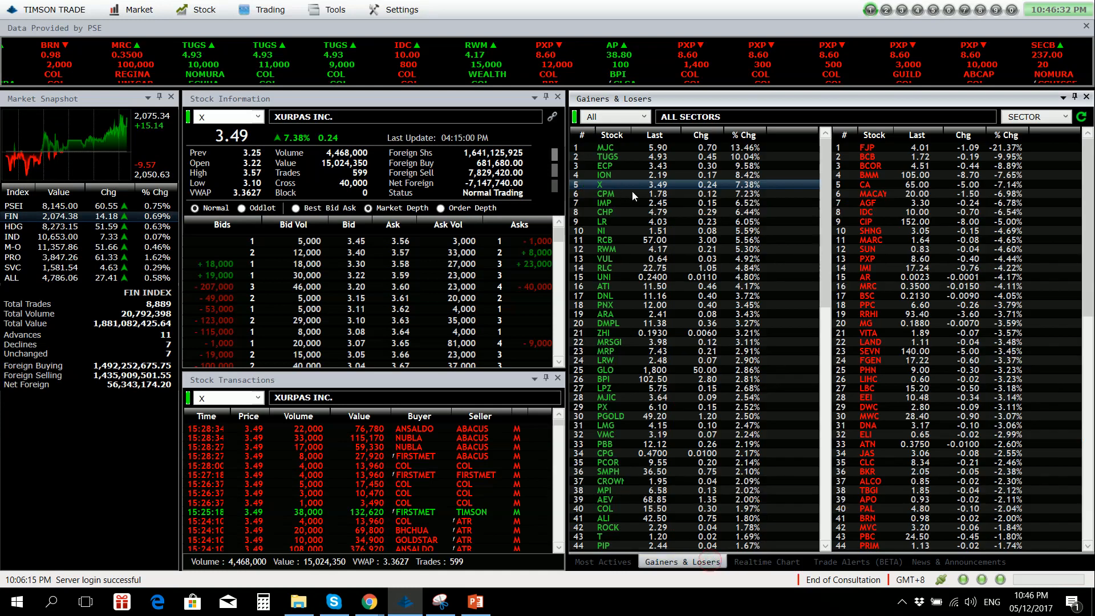
Check Century Peak Metals and Cemex with their charts, plus Imperial Resources' quote
{"action": "left_click", "coordinate": [632, 194]}
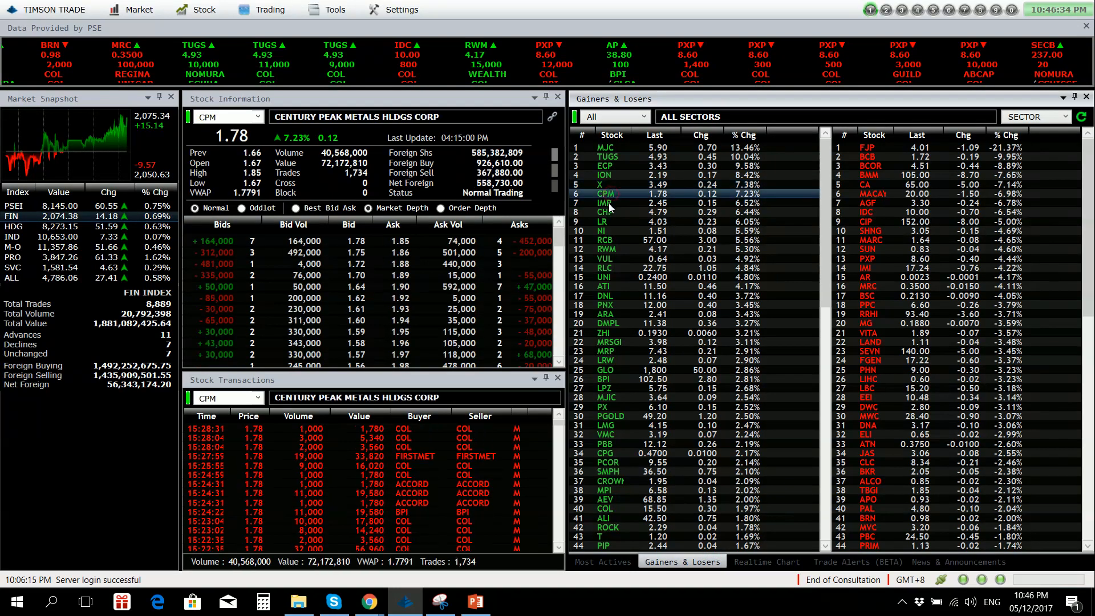
{"action": "left_click", "coordinate": [766, 562]}
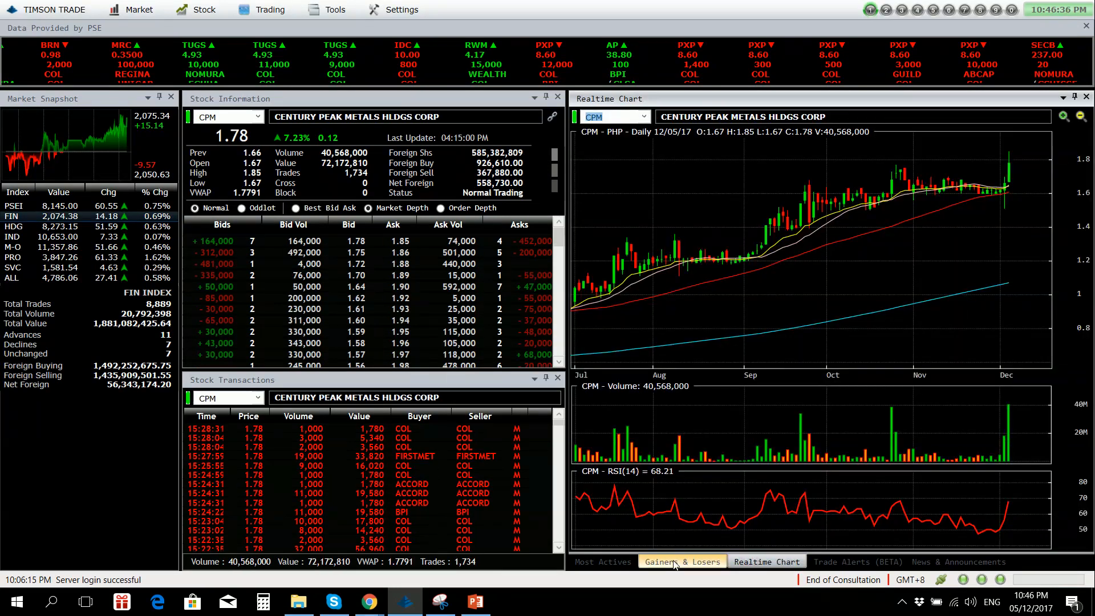
{"action": "left_click", "coordinate": [681, 562]}
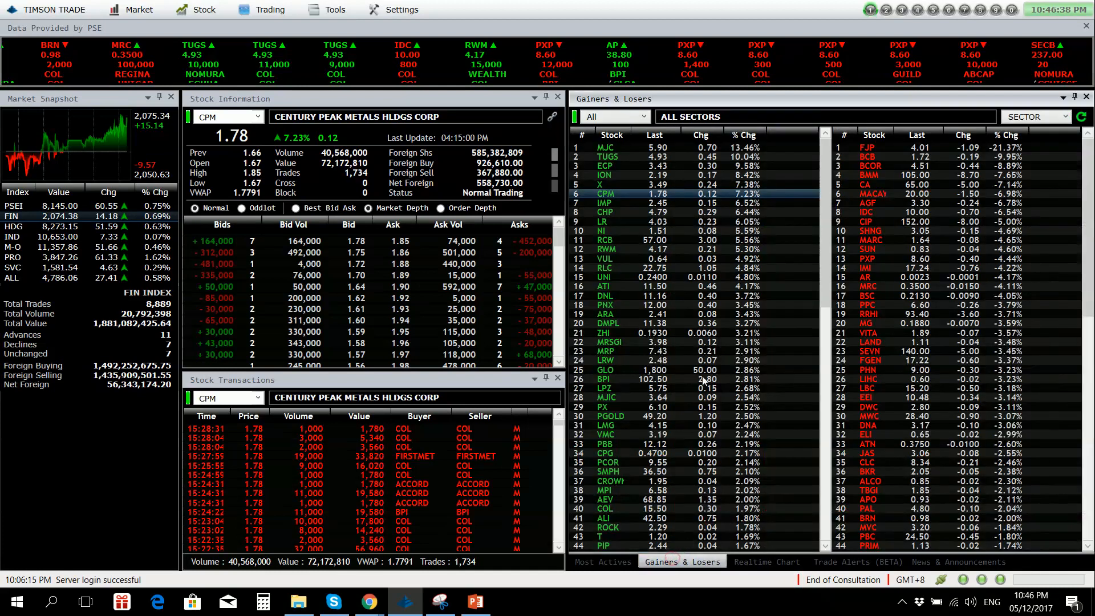
{"action": "left_click", "coordinate": [603, 203]}
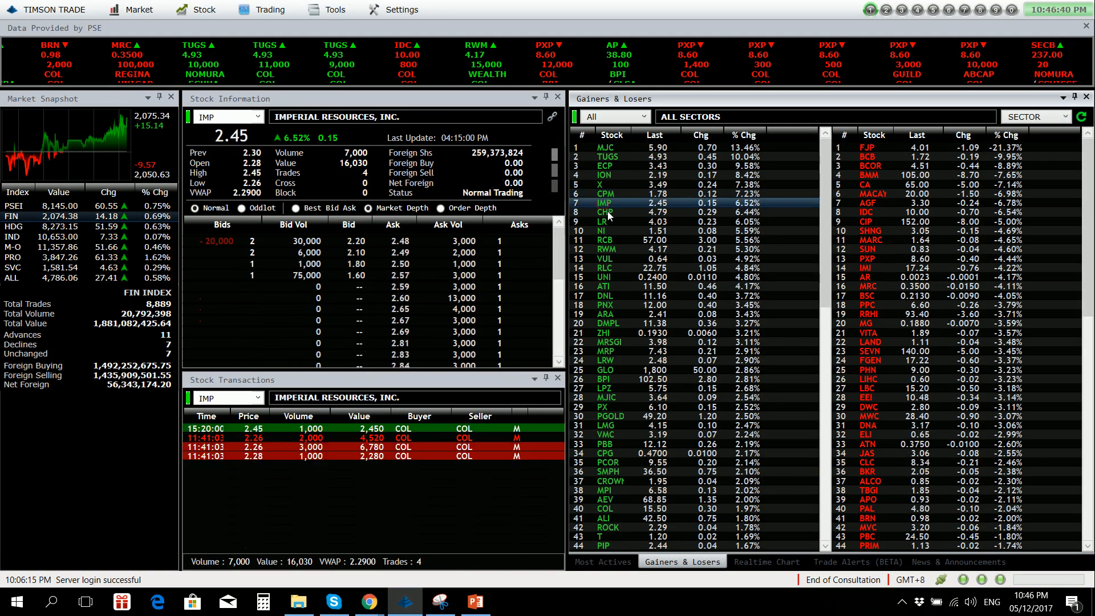
{"action": "left_click", "coordinate": [604, 212]}
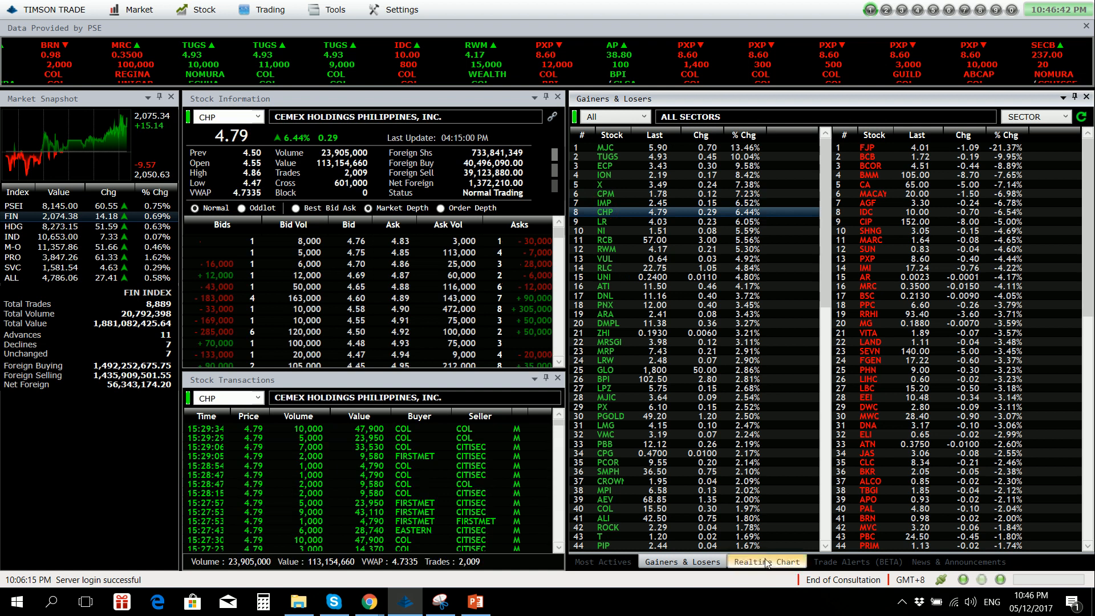
{"action": "left_click", "coordinate": [765, 561]}
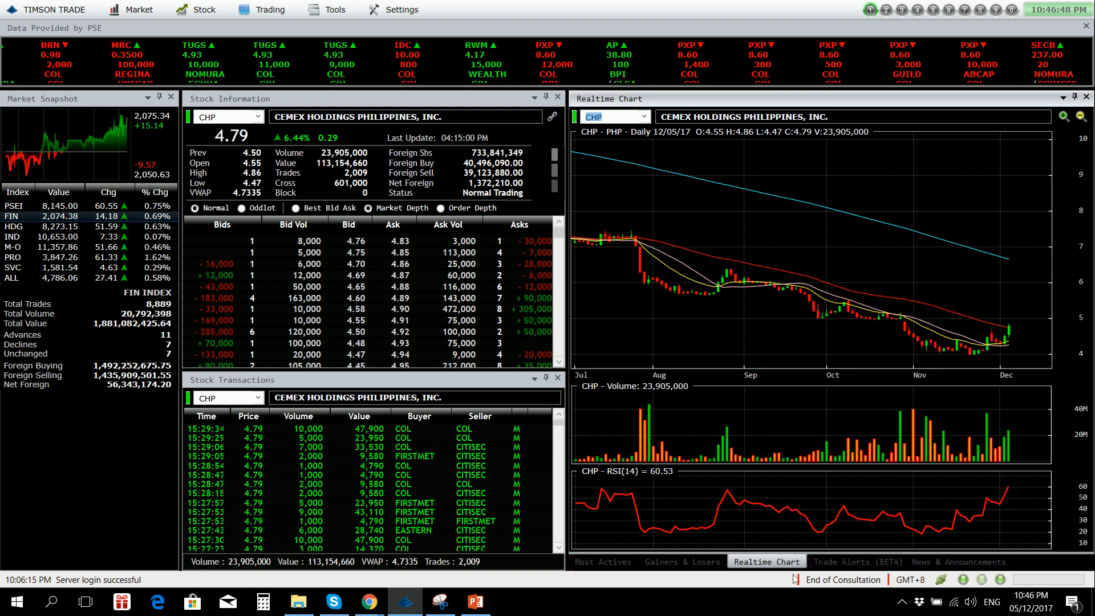
{"action": "left_click", "coordinate": [681, 561]}
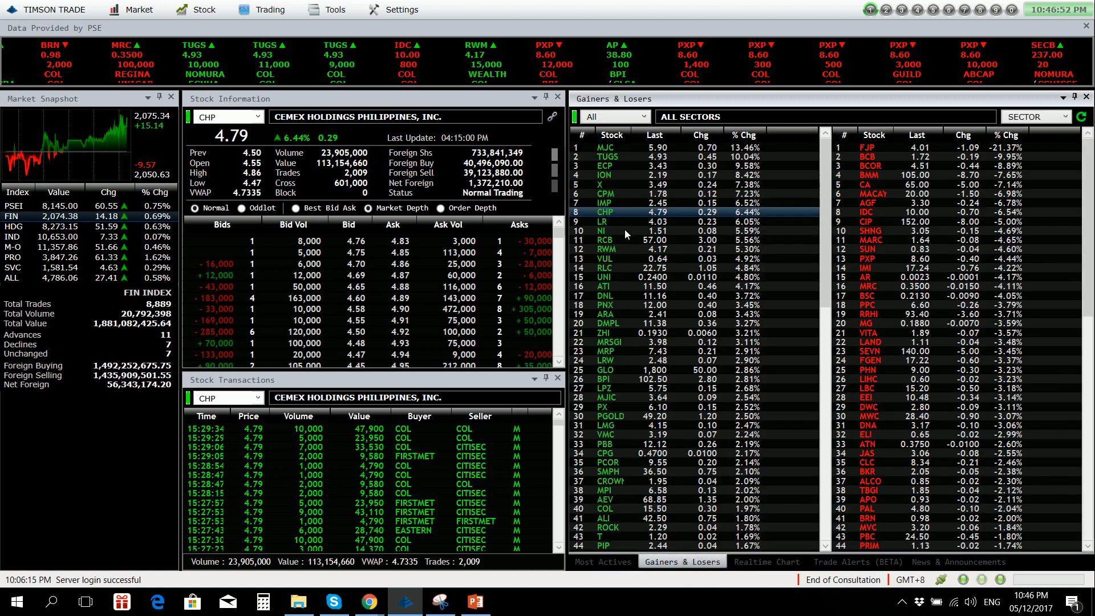
Load LR's quote and trades, then bring up FJP, the biggest loser
{"action": "left_click", "coordinate": [605, 223]}
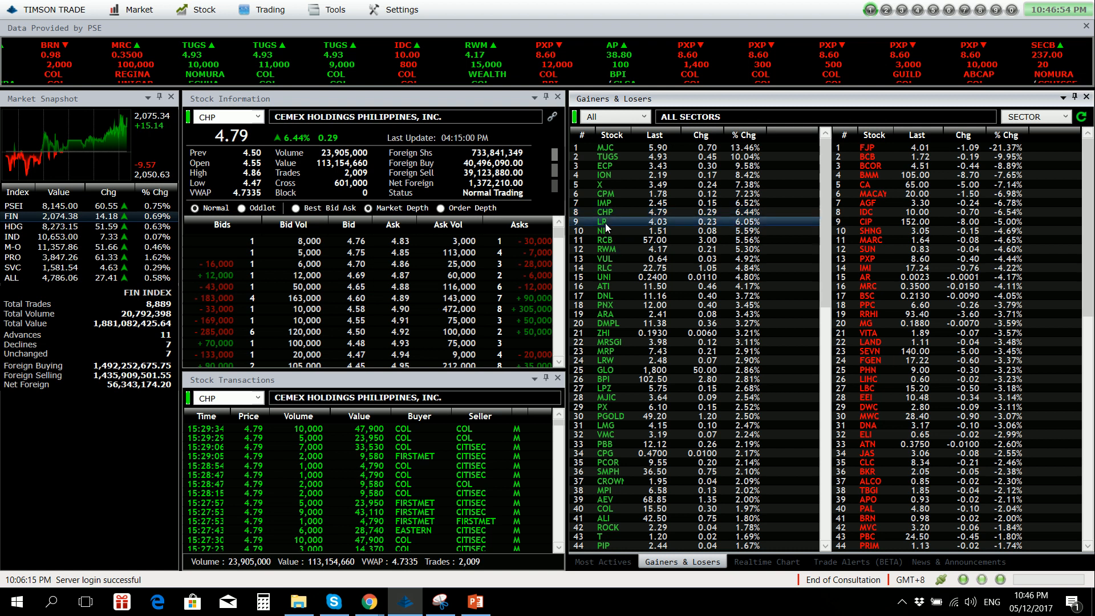
{"action": "left_click", "coordinate": [603, 222]}
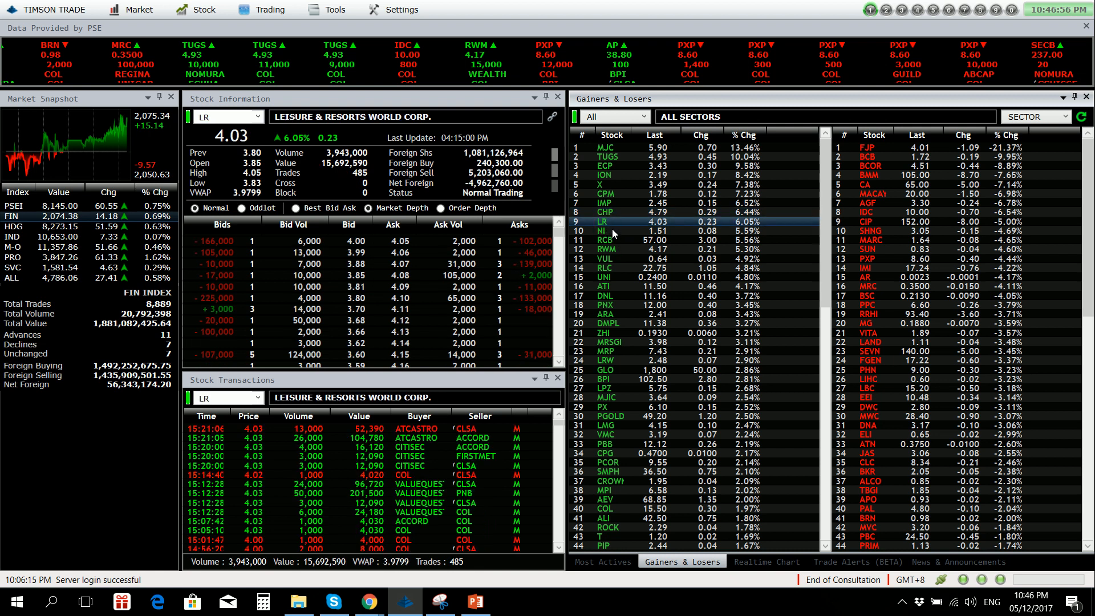
{"action": "left_click", "coordinate": [605, 230]}
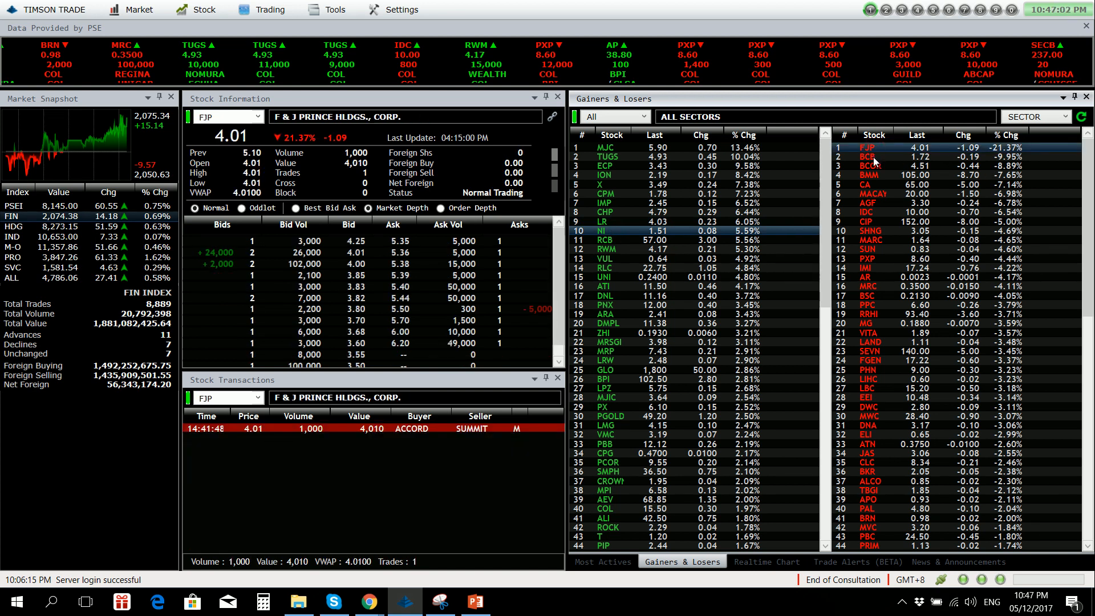
Check quotes and trades for losers BCOR, MACAY, AGF and IDC
{"action": "left_click", "coordinate": [871, 165]}
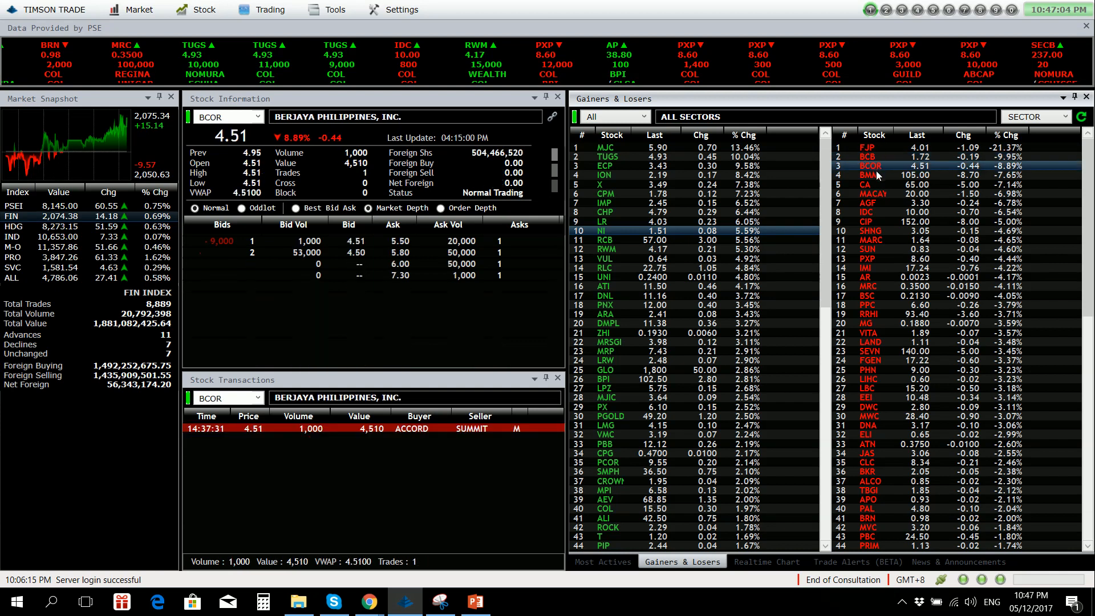
{"action": "left_click", "coordinate": [873, 194]}
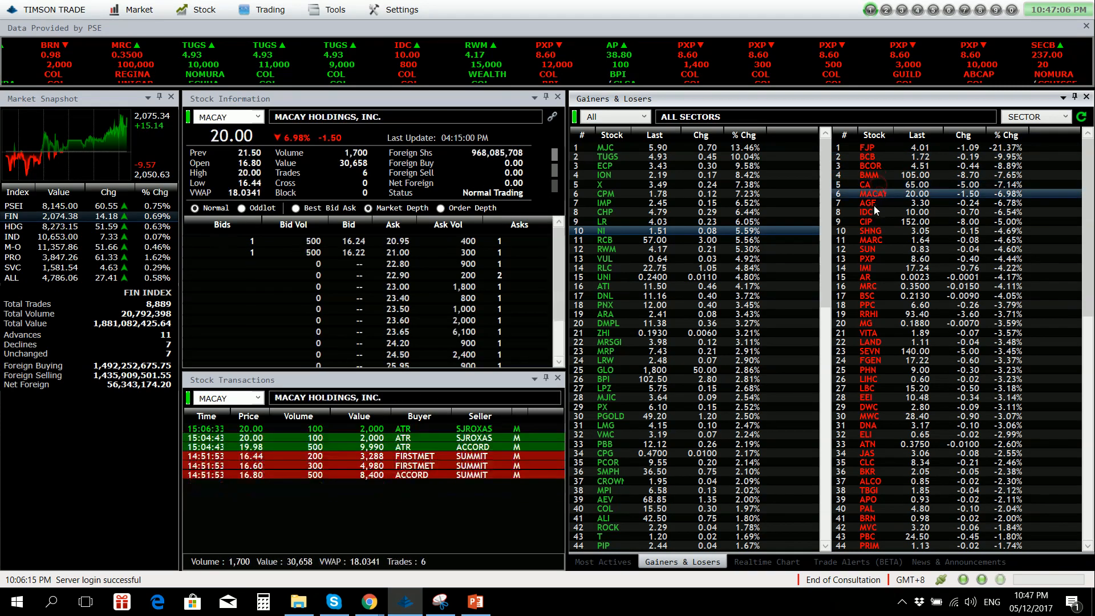
{"action": "left_click", "coordinate": [872, 203]}
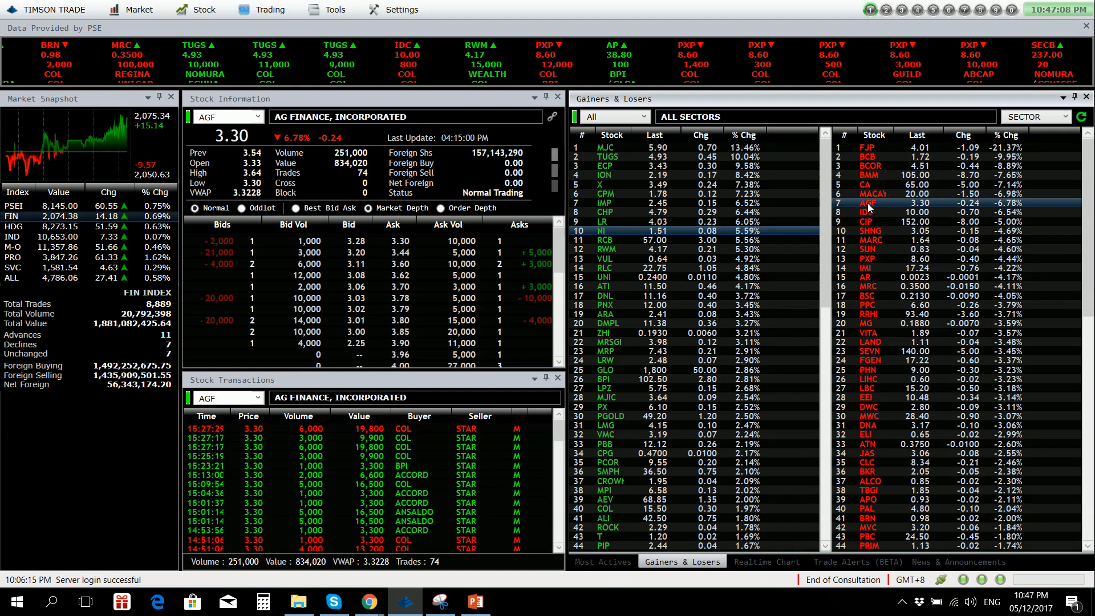
{"action": "left_click", "coordinate": [870, 212]}
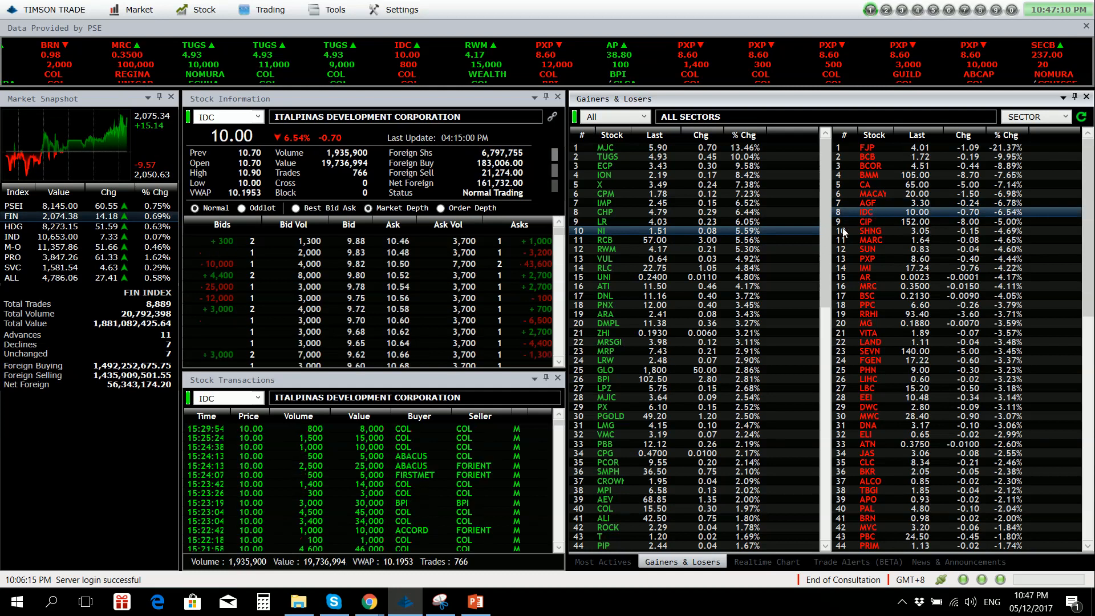
Check CIP, SHNG and Marcventures quotes, then show the most actives list
{"action": "left_click", "coordinate": [869, 221]}
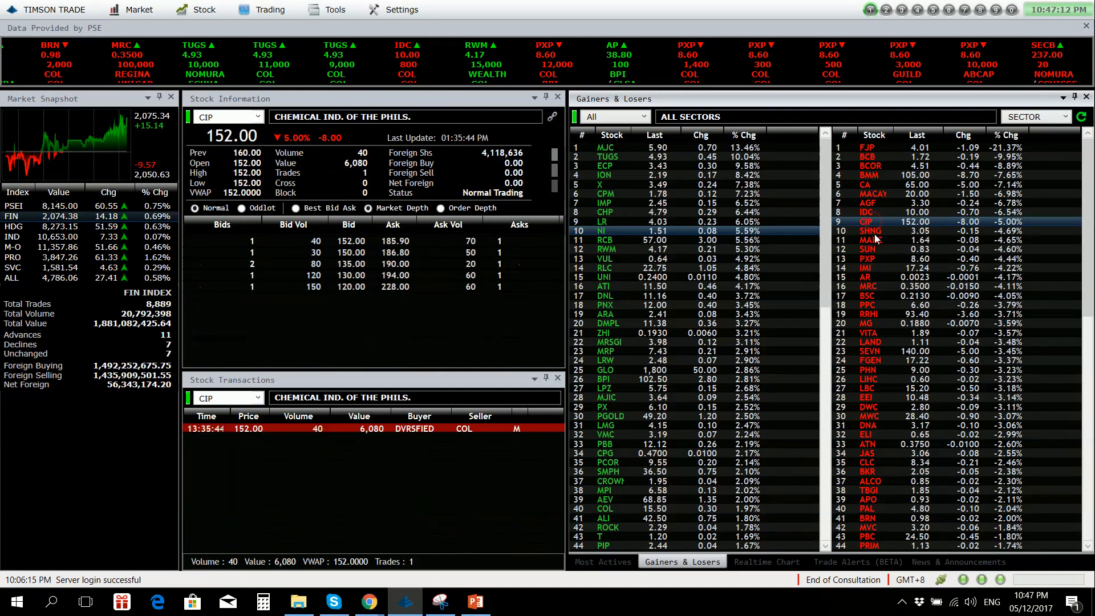
{"action": "left_click", "coordinate": [871, 231]}
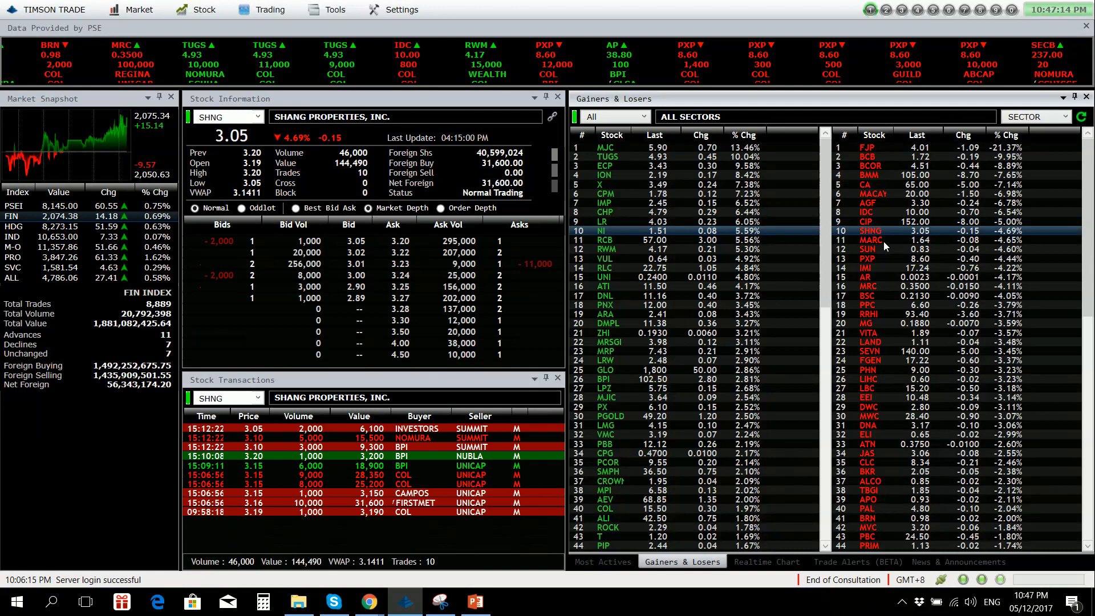
{"action": "left_click", "coordinate": [870, 239]}
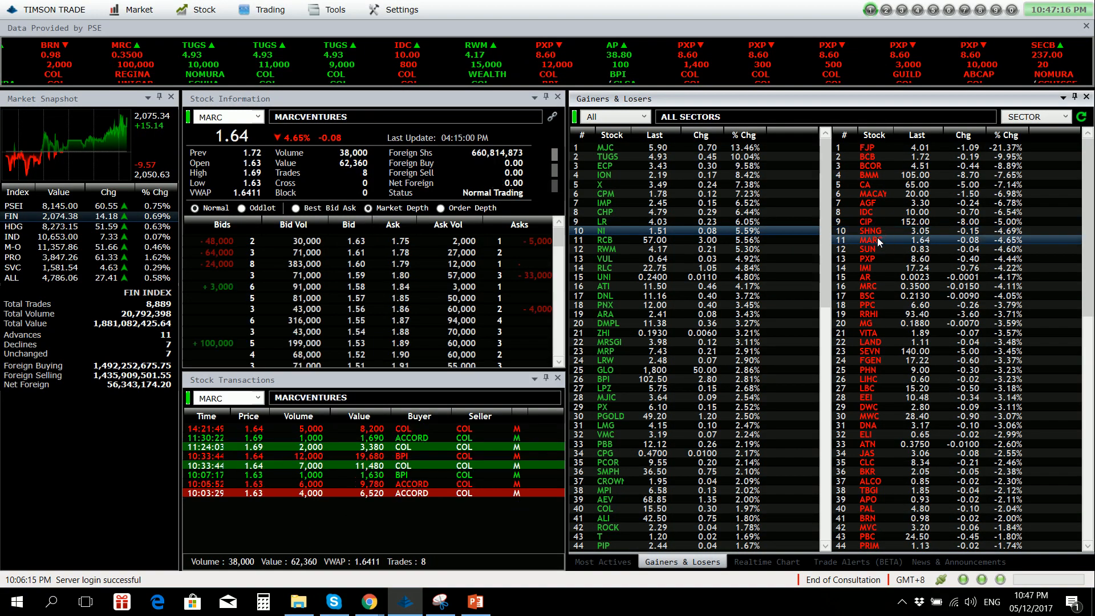
{"action": "left_click", "coordinate": [602, 561]}
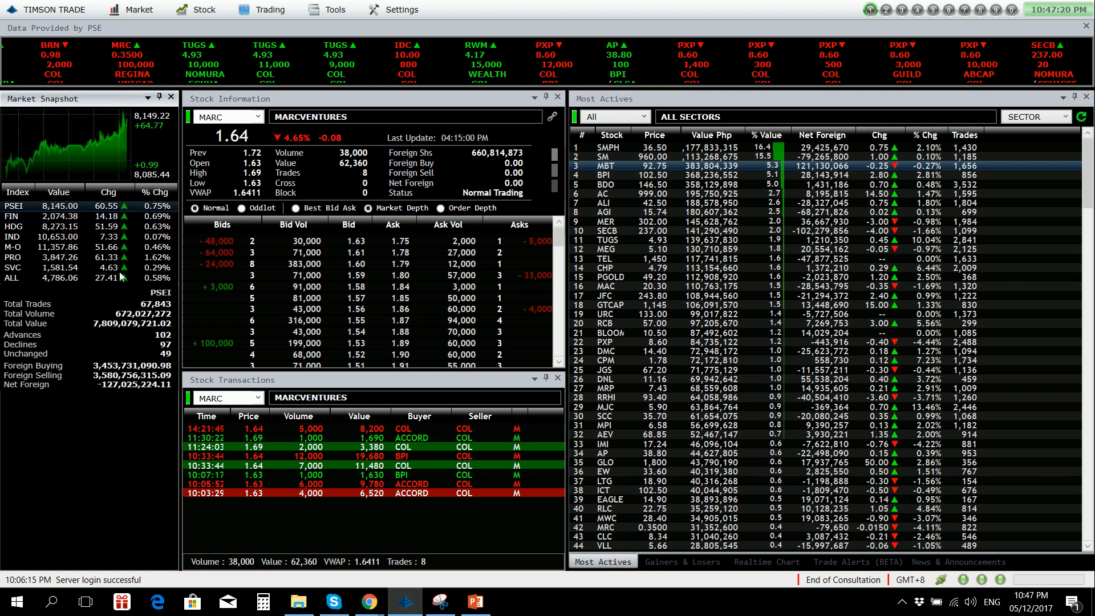
{"action": "mouse_move", "coordinate": [166, 339]}
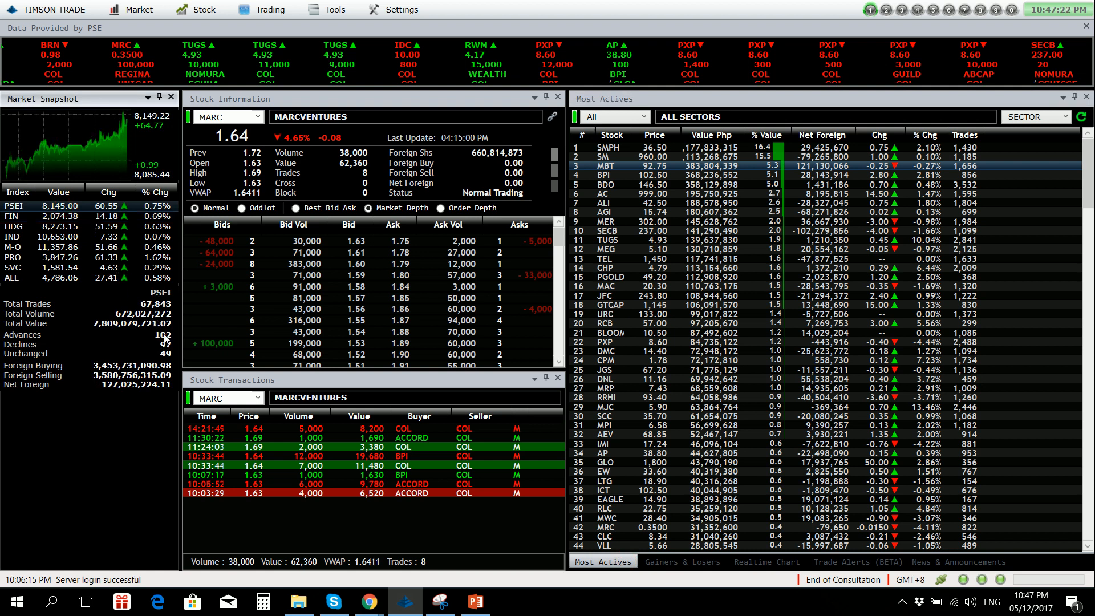
{"action": "mouse_move", "coordinate": [161, 353]}
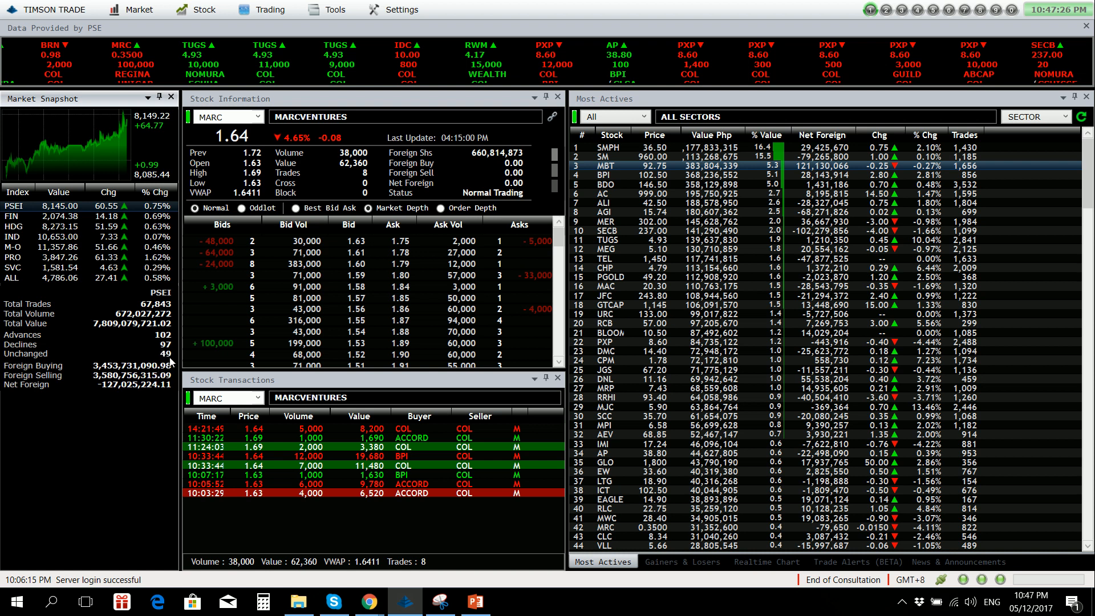
{"action": "mouse_move", "coordinate": [135, 360]}
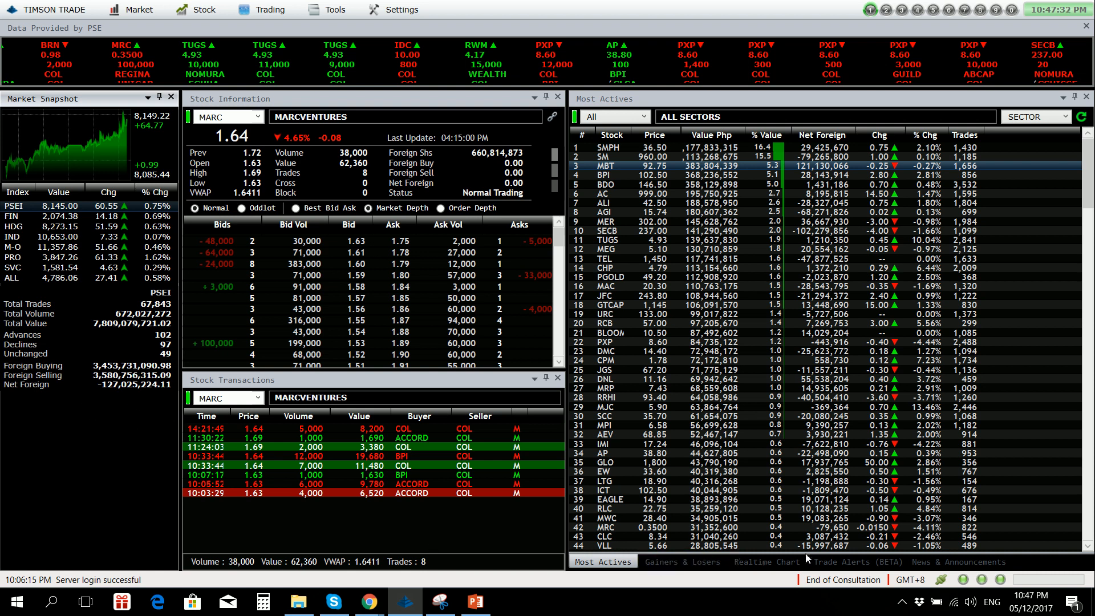
Open the News & Announcements feed to read the peso/dollar rate item
{"action": "left_click", "coordinate": [957, 562]}
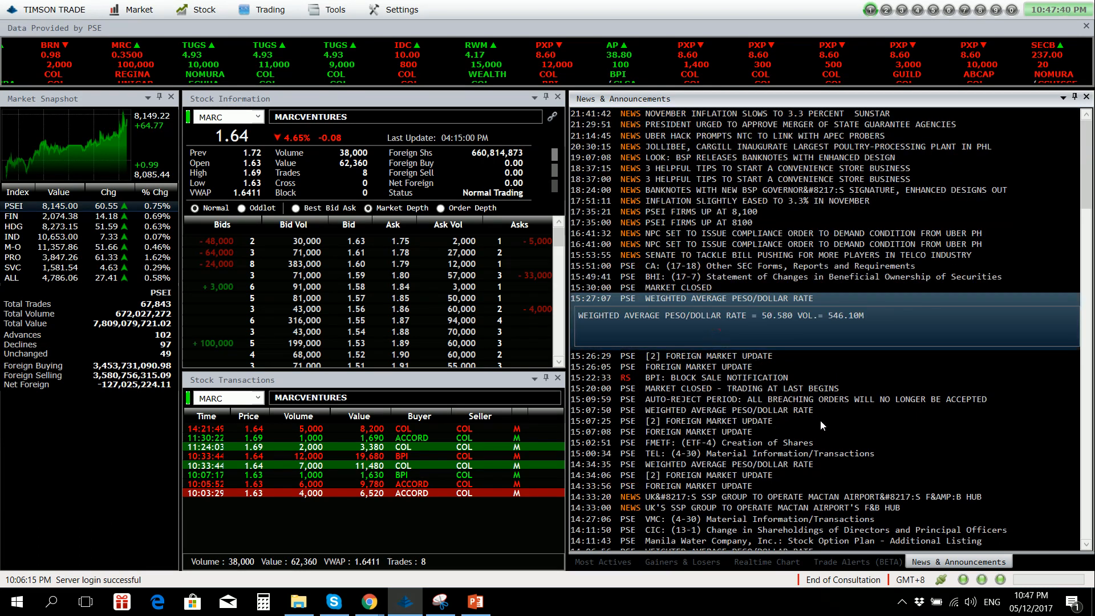
{"action": "mouse_move", "coordinate": [851, 431]}
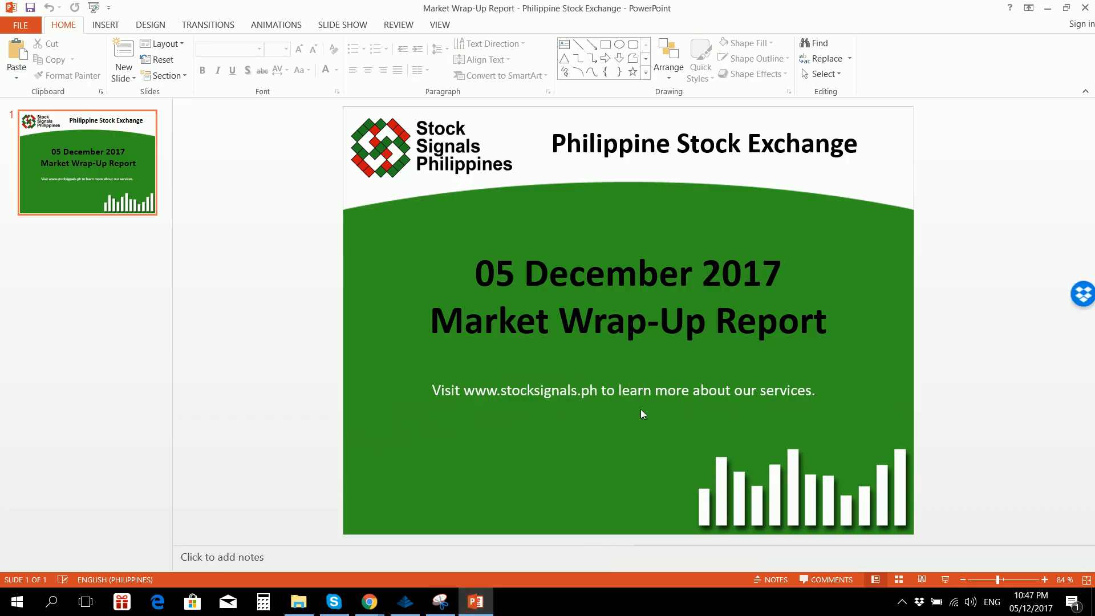
{"action": "mouse_move", "coordinate": [631, 446]}
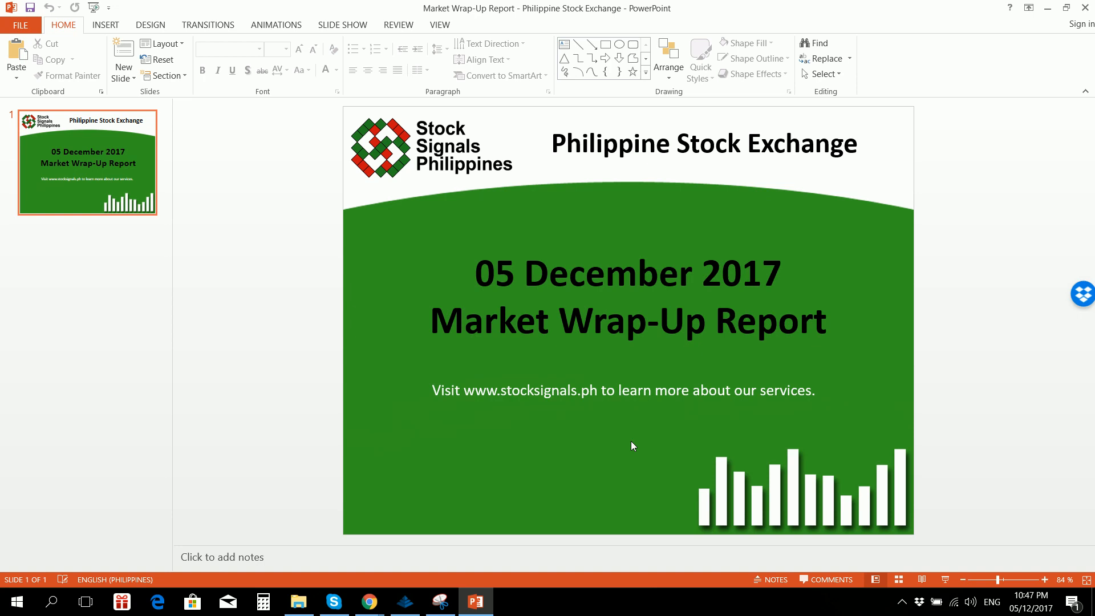
{"action": "mouse_move", "coordinate": [860, 476]}
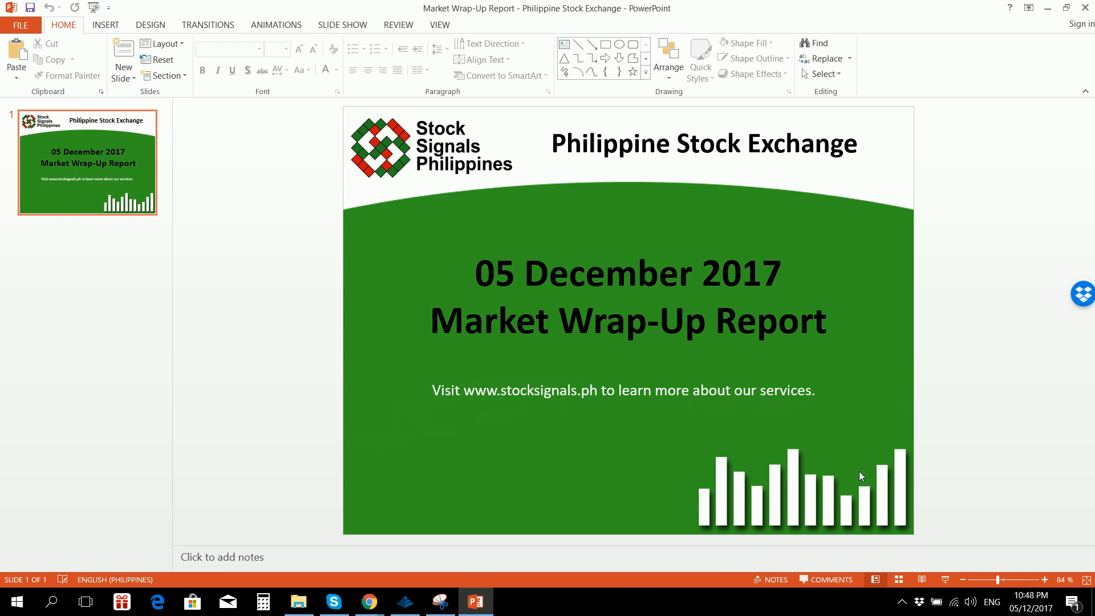